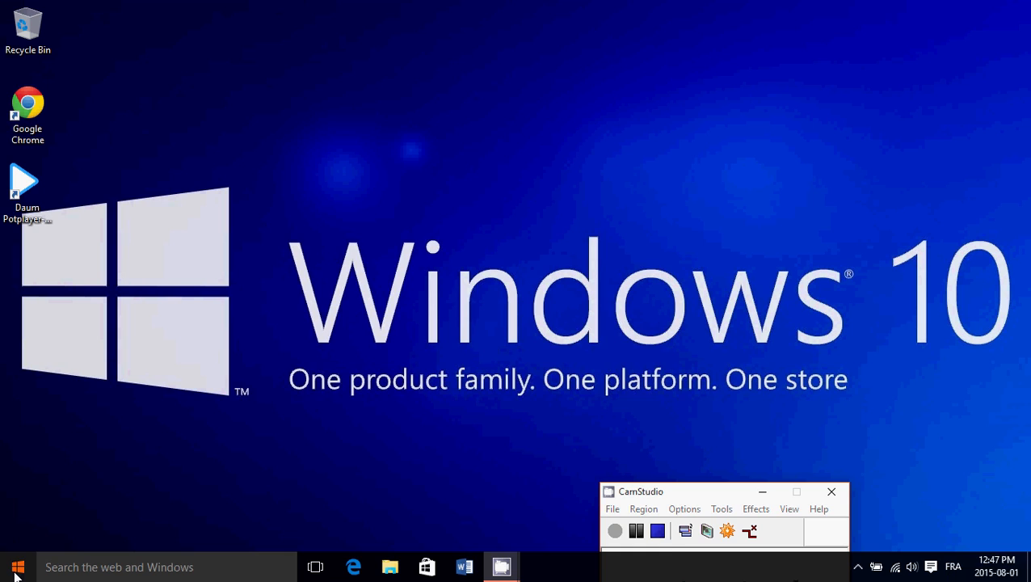
# - Open the Windows 10 Start menu from the taskbar to show the pinned tile groups
pyautogui.click(16, 566)
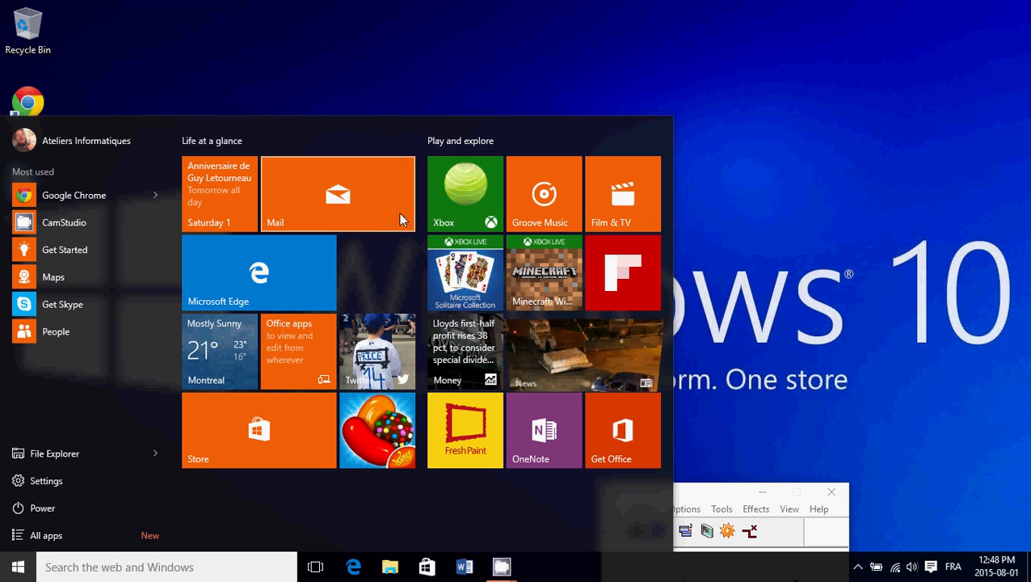
pyautogui.moveTo(459, 198)
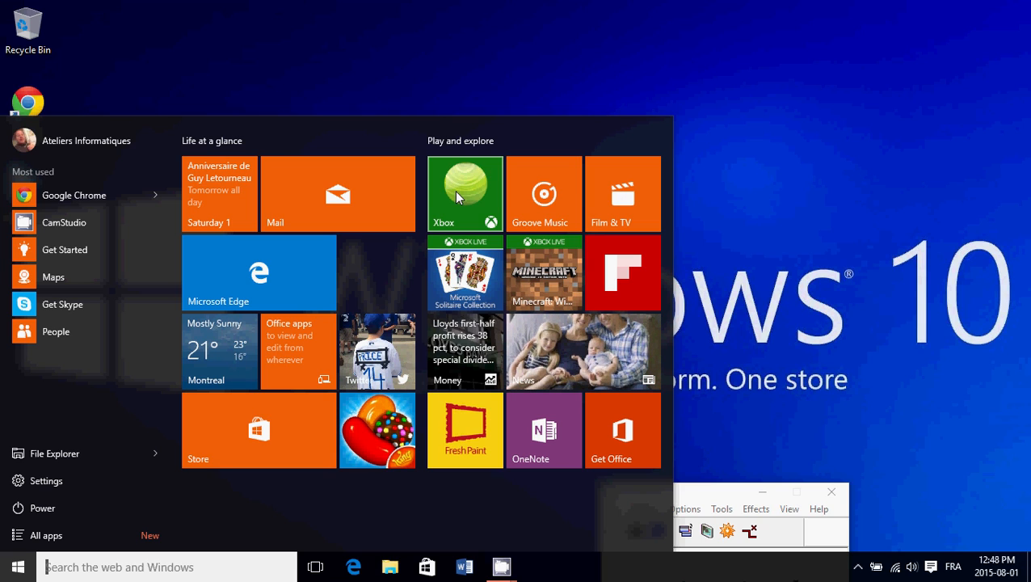
# - Unpin the Xbox, Groove Music and Film & TV tiles from the Play and explore group
pyautogui.rightClick(466, 194)
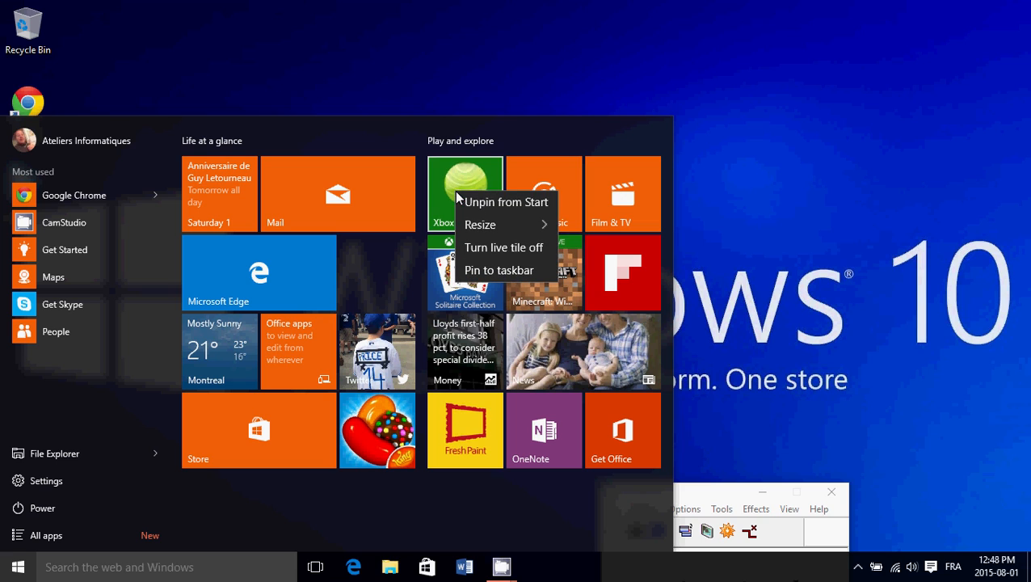
pyautogui.moveTo(485, 209)
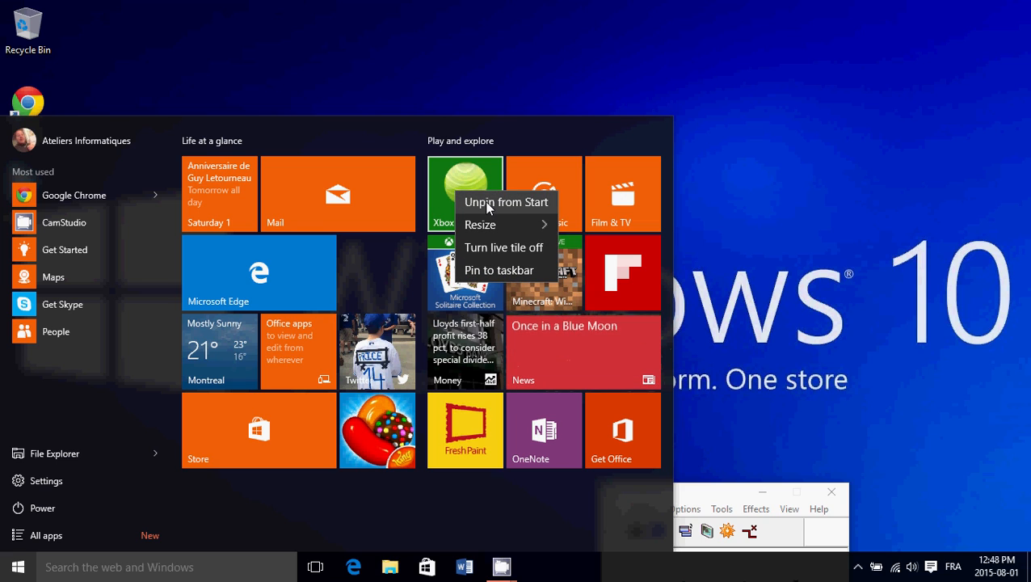
pyautogui.rightClick(543, 194)
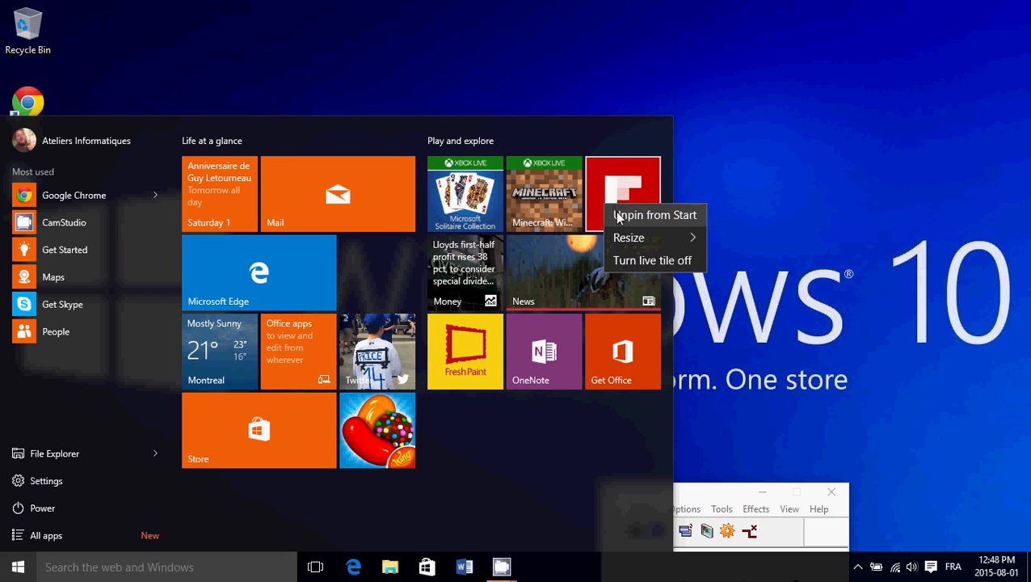
# - Unpin the Flipboard, Money, Fresh Paint and Get Office tiles from the Play and explore group
pyautogui.click(654, 214)
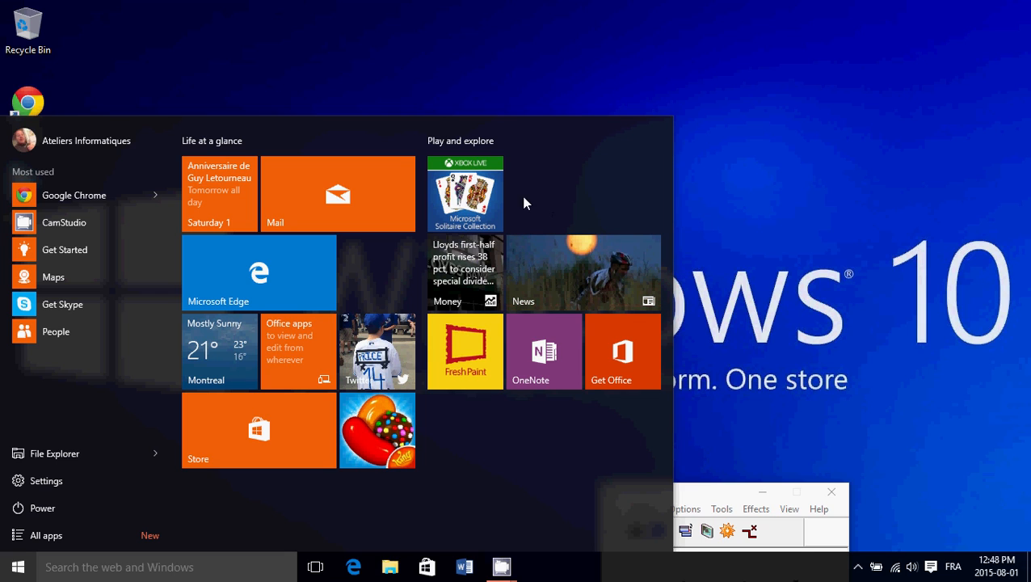
pyautogui.moveTo(446, 242)
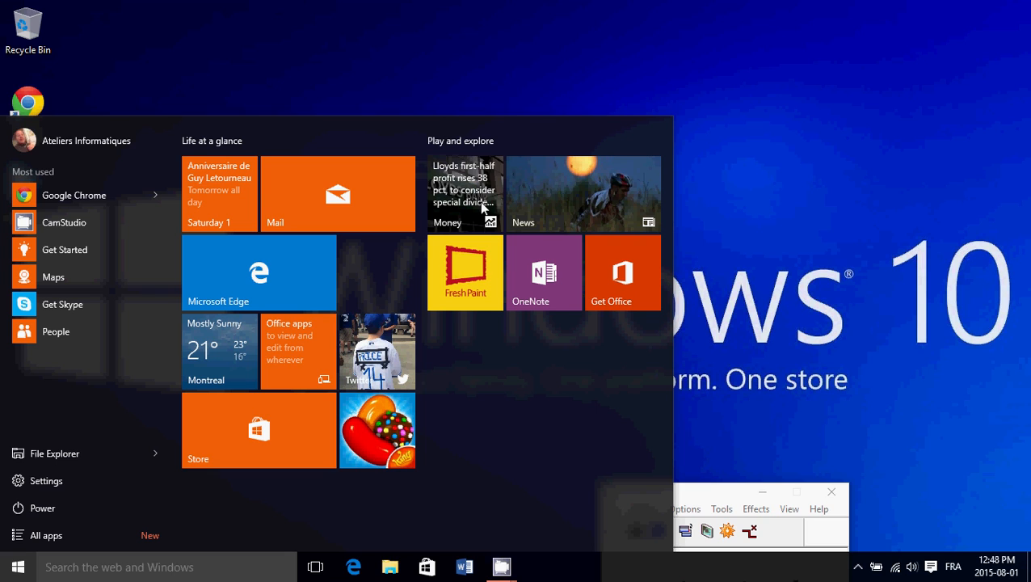
pyautogui.rightClick(466, 194)
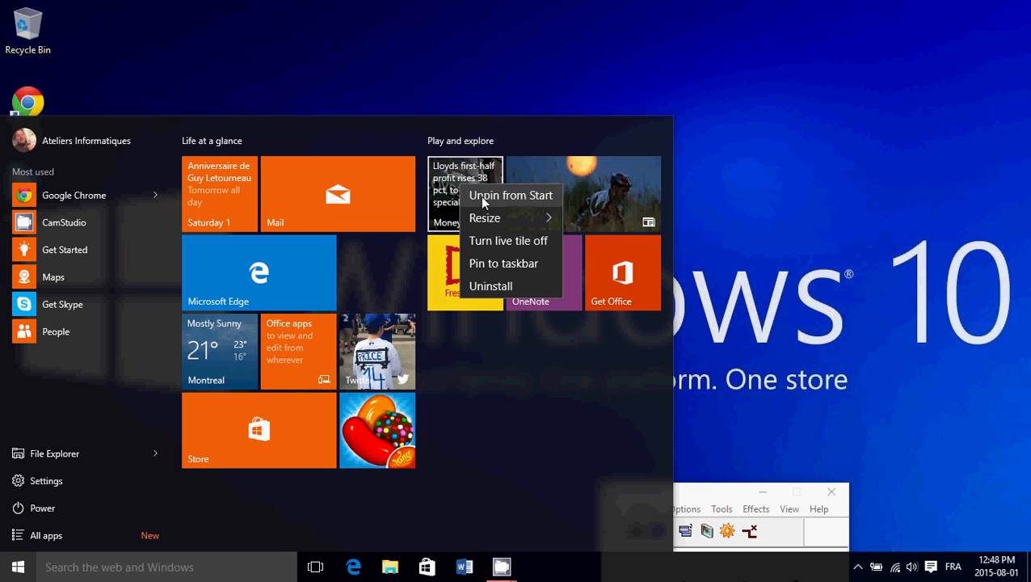
pyautogui.click(511, 194)
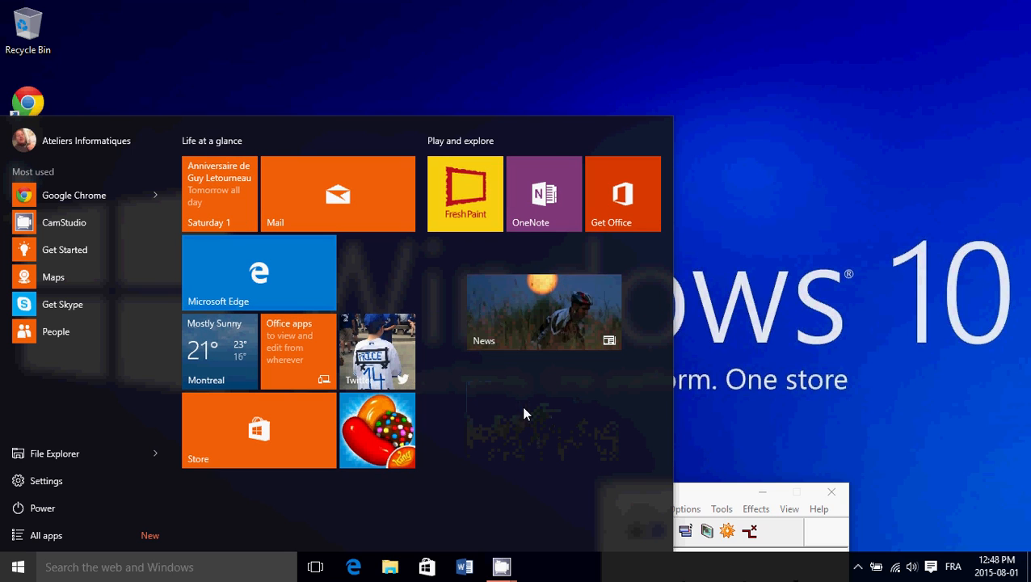
pyautogui.rightClick(465, 194)
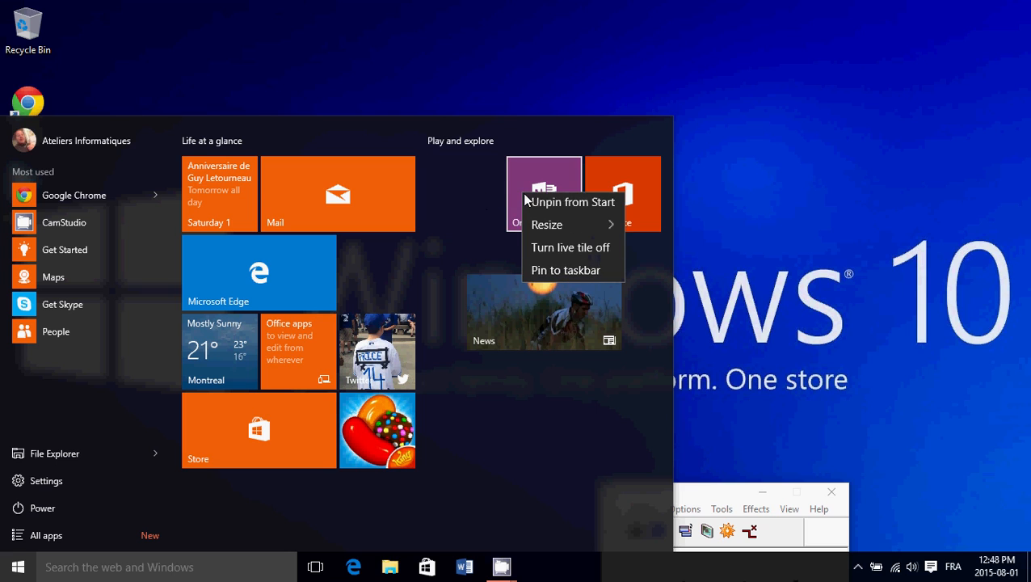
pyautogui.rightClick(623, 194)
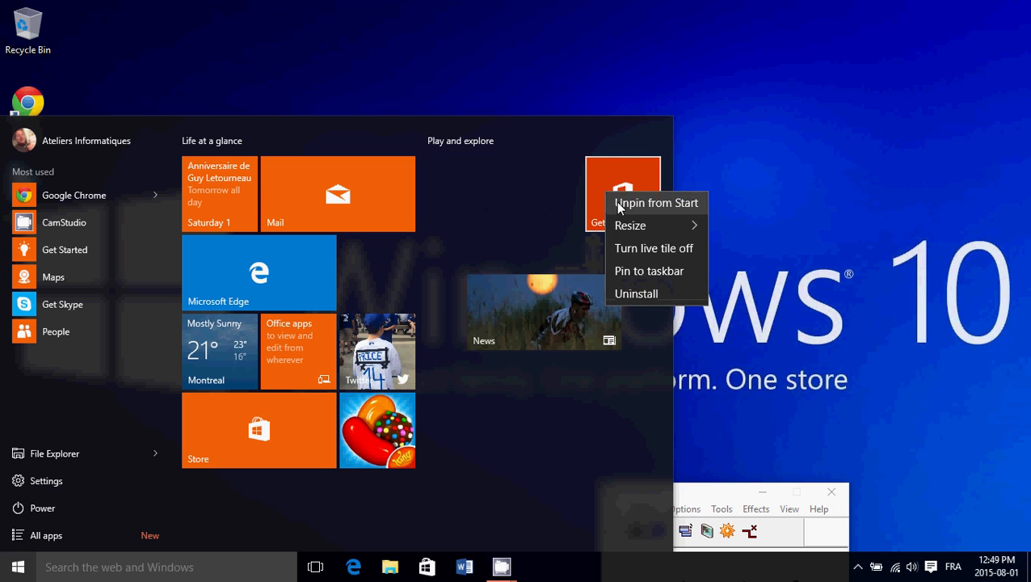
pyautogui.click(657, 204)
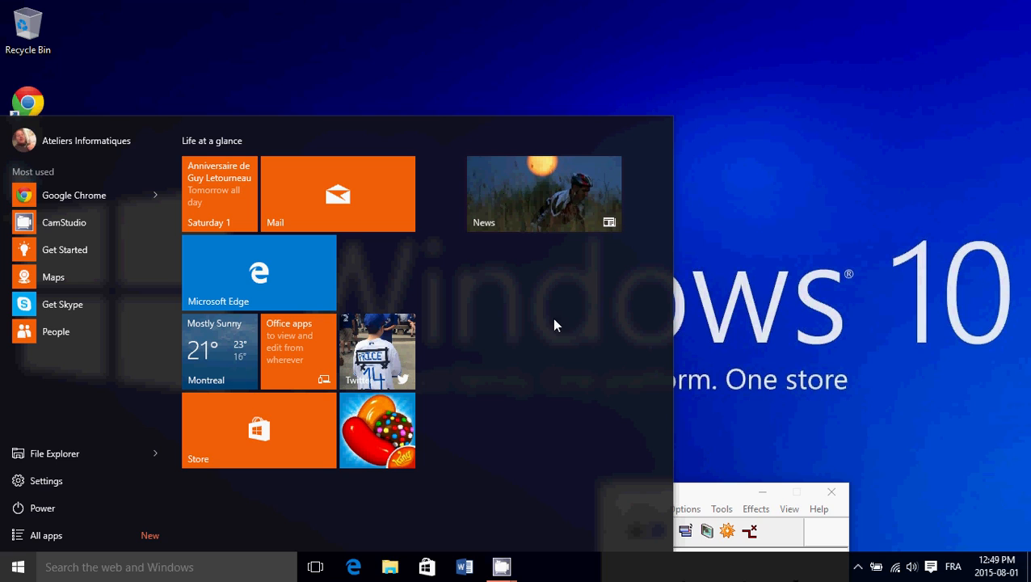
# - Unpin the Candy Crush, photo/Twitter and Phone Companion tiles, leaving weather beside News
pyautogui.rightClick(377, 430)
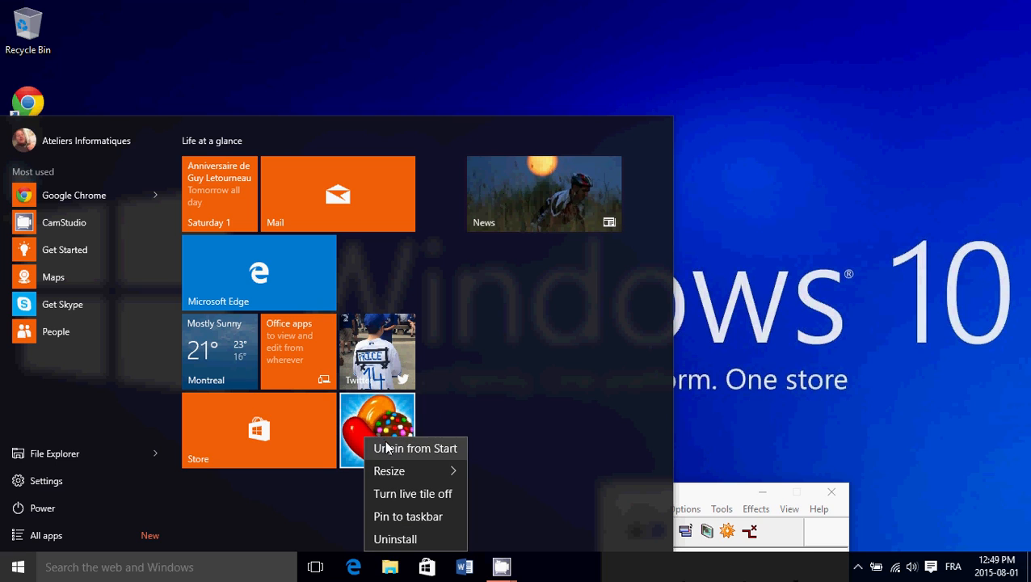
pyautogui.click(414, 448)
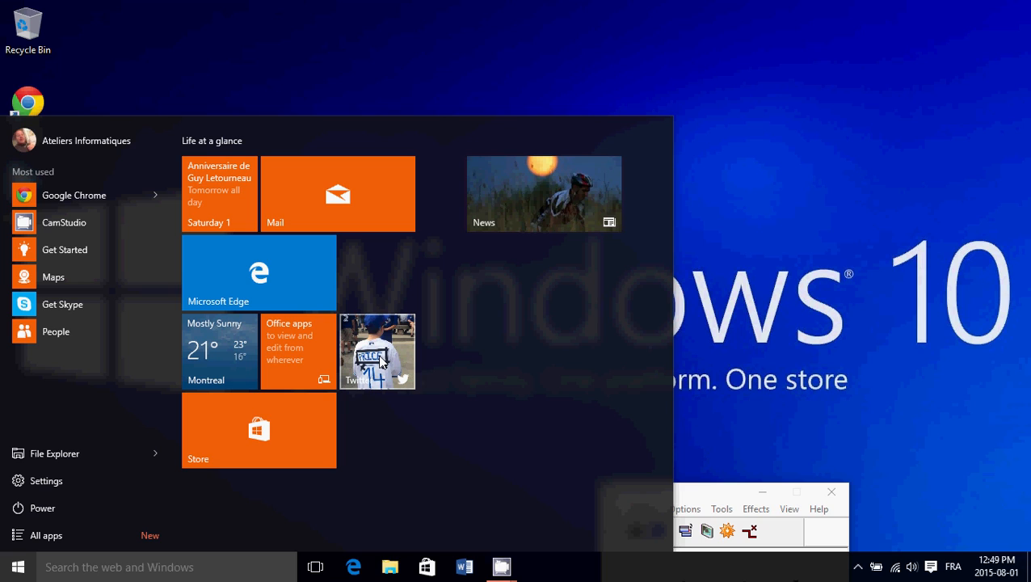
pyautogui.rightClick(378, 352)
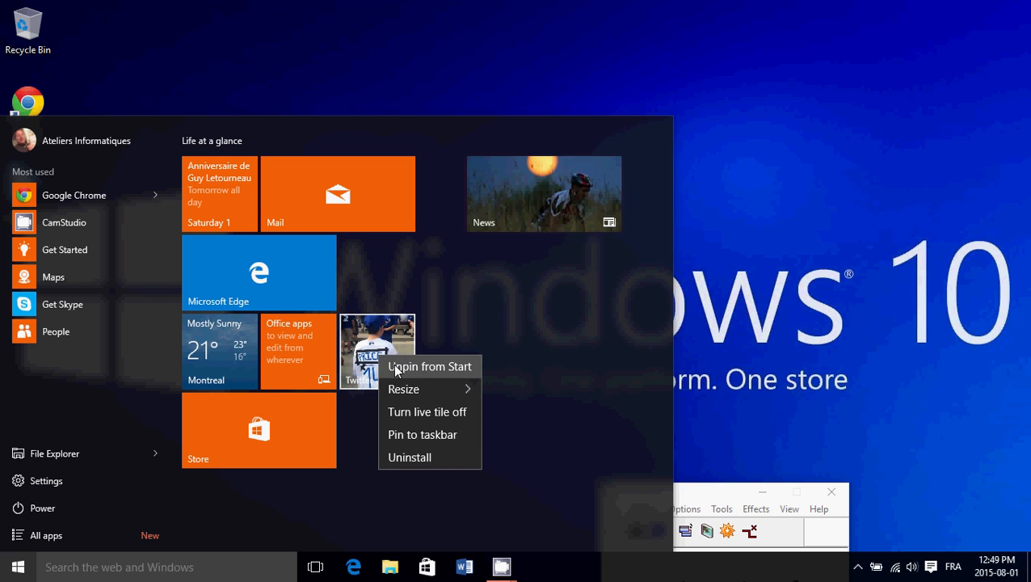
pyautogui.click(430, 365)
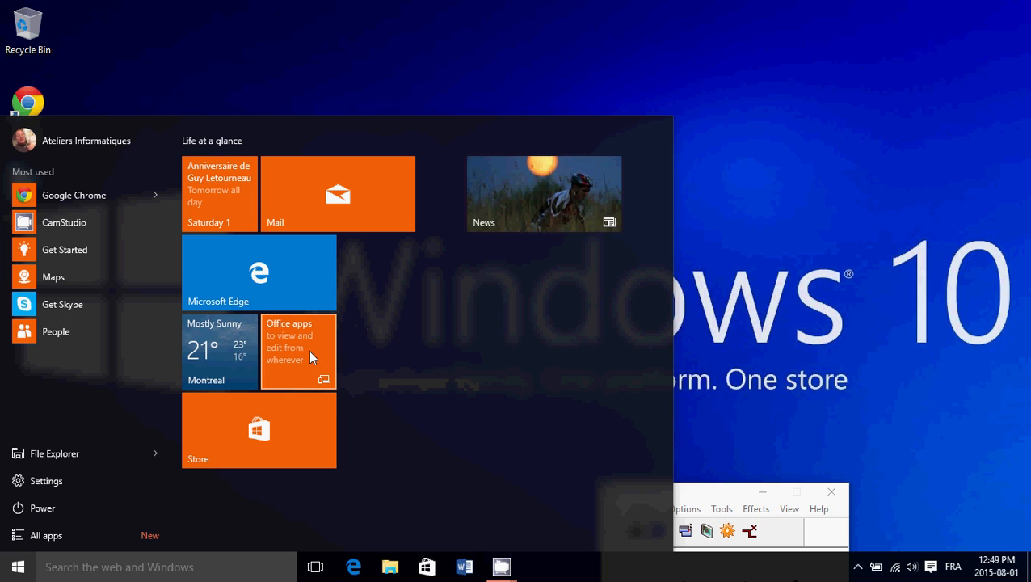
pyautogui.moveTo(311, 357)
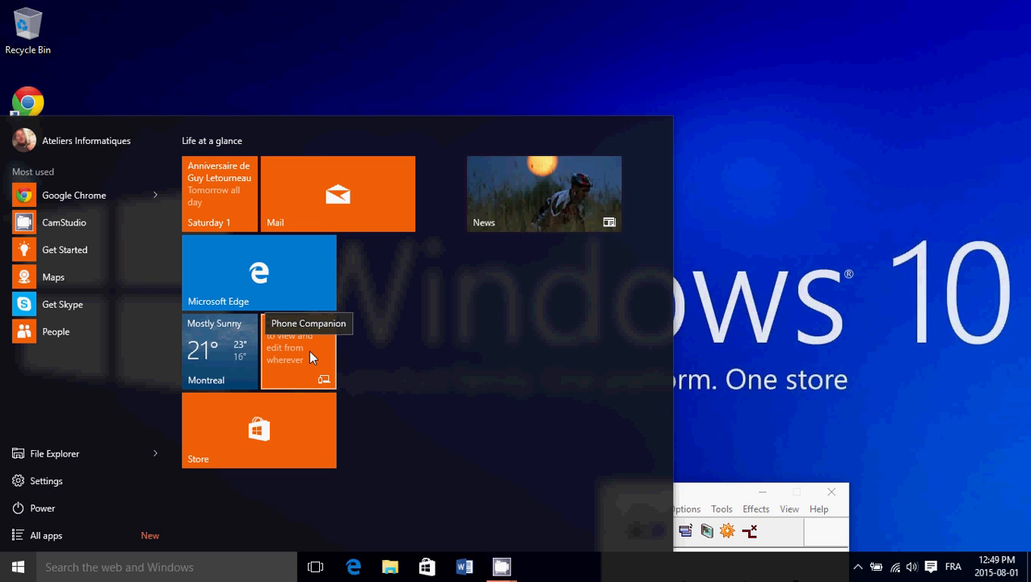
pyautogui.rightClick(297, 352)
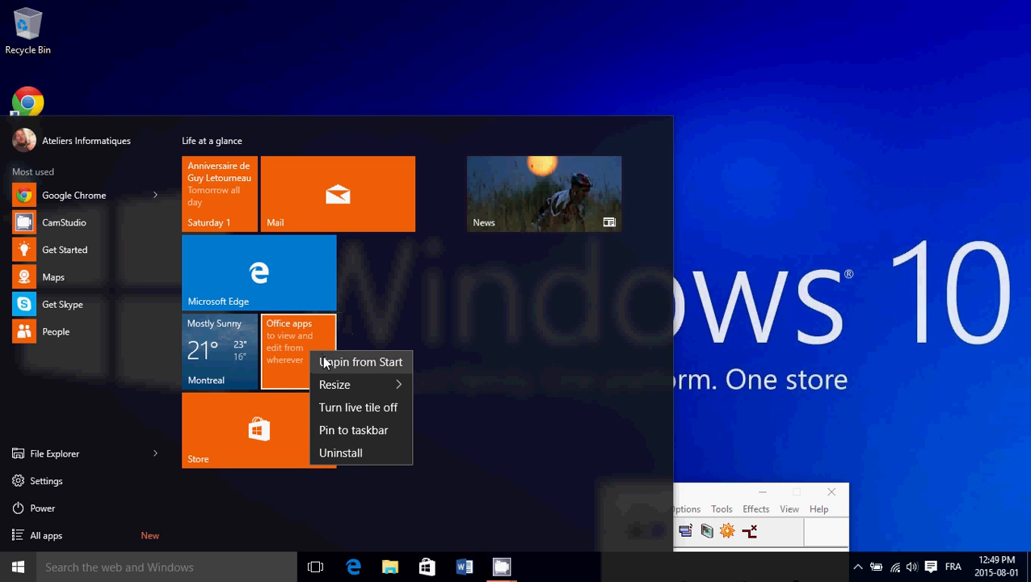
pyautogui.click(360, 362)
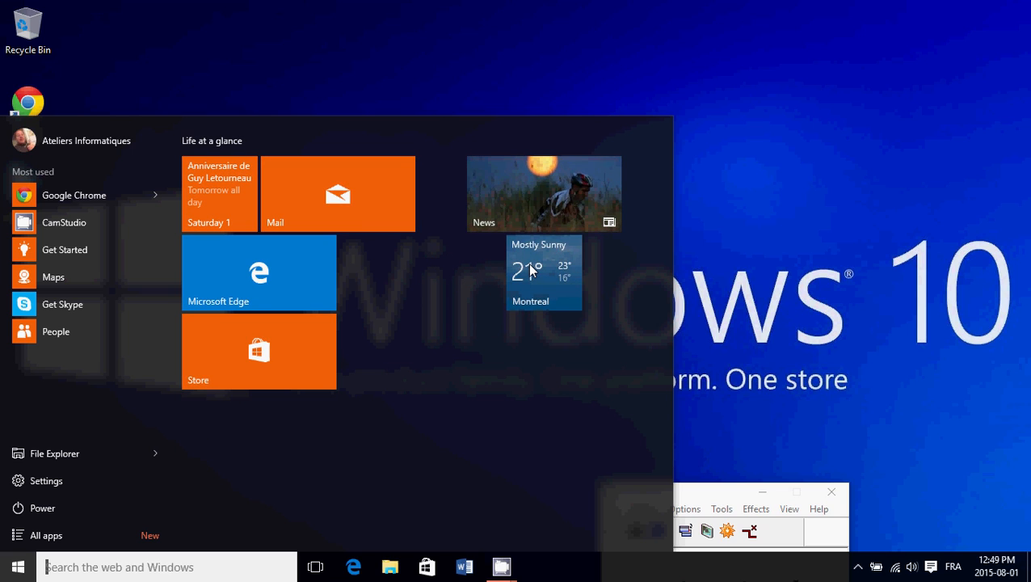
# - Resize the weather tile to Wide beneath the News tile
pyautogui.rightClick(543, 271)
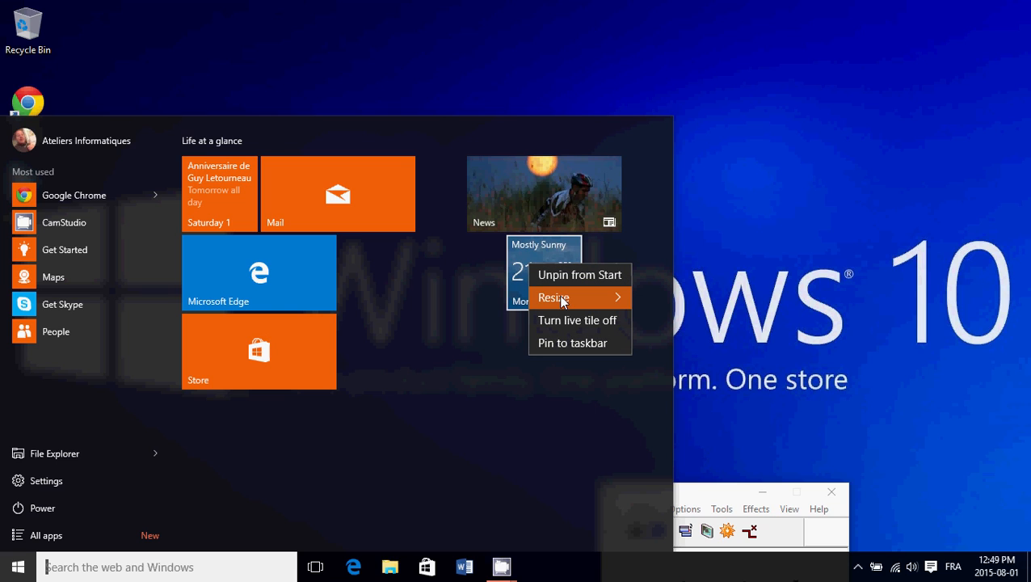
pyautogui.click(553, 297)
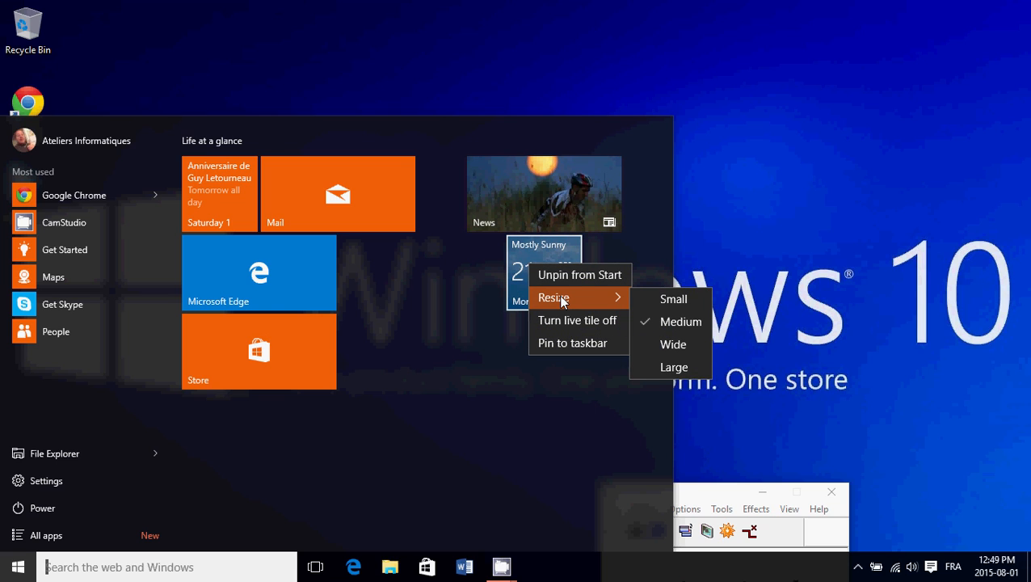
pyautogui.moveTo(582, 304)
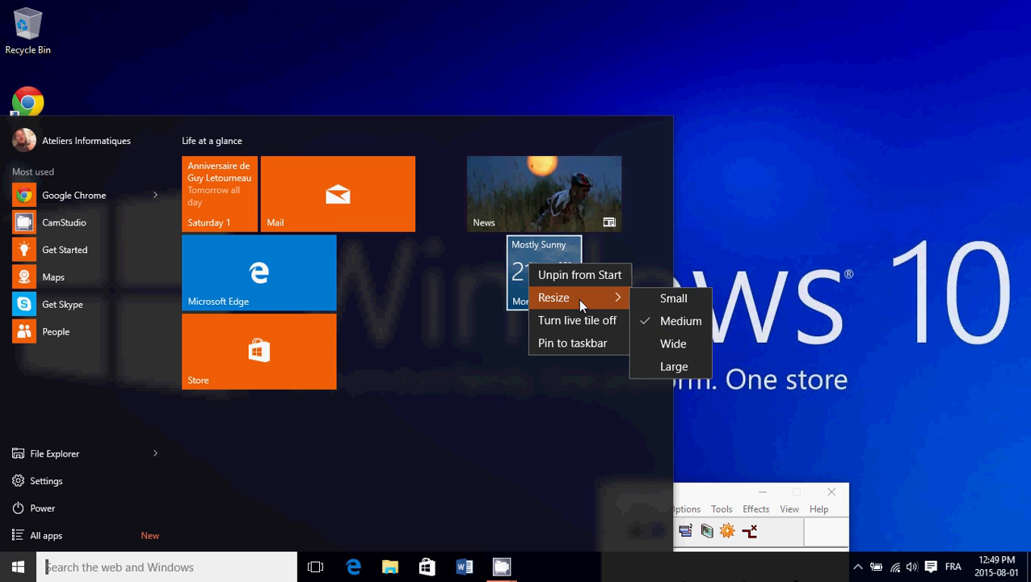
pyautogui.click(680, 320)
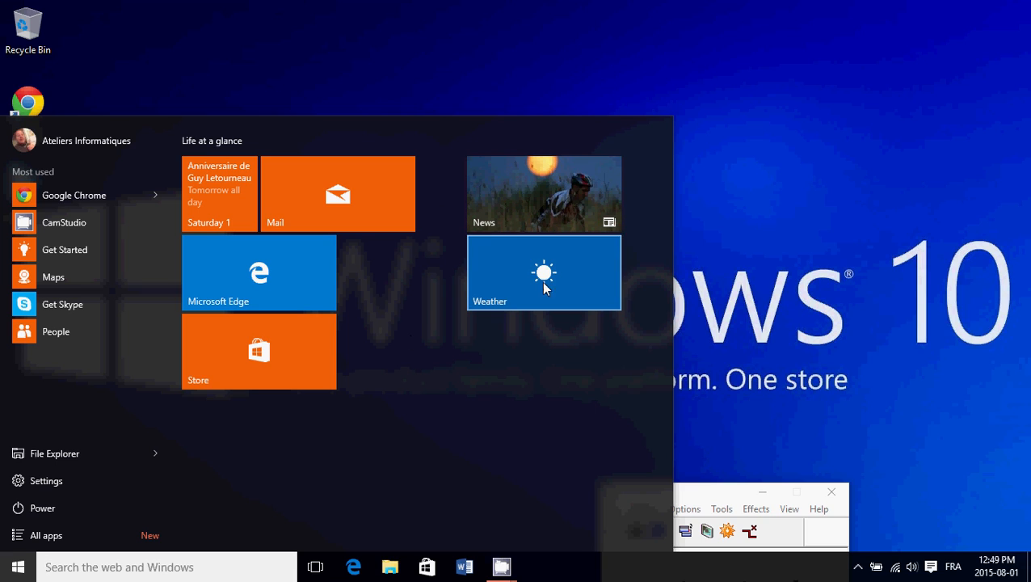
pyautogui.moveTo(304, 357)
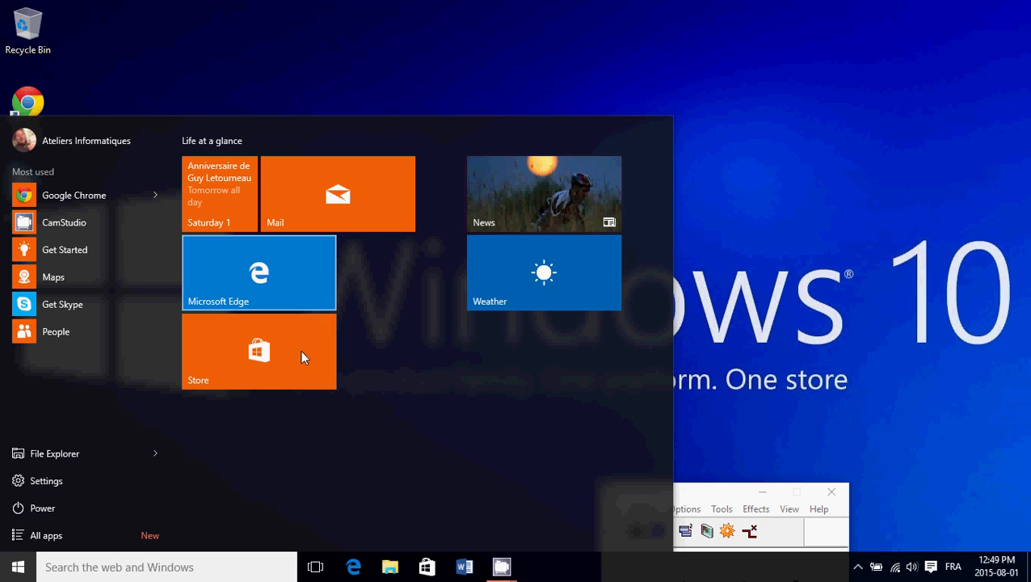
pyautogui.moveTo(565, 291)
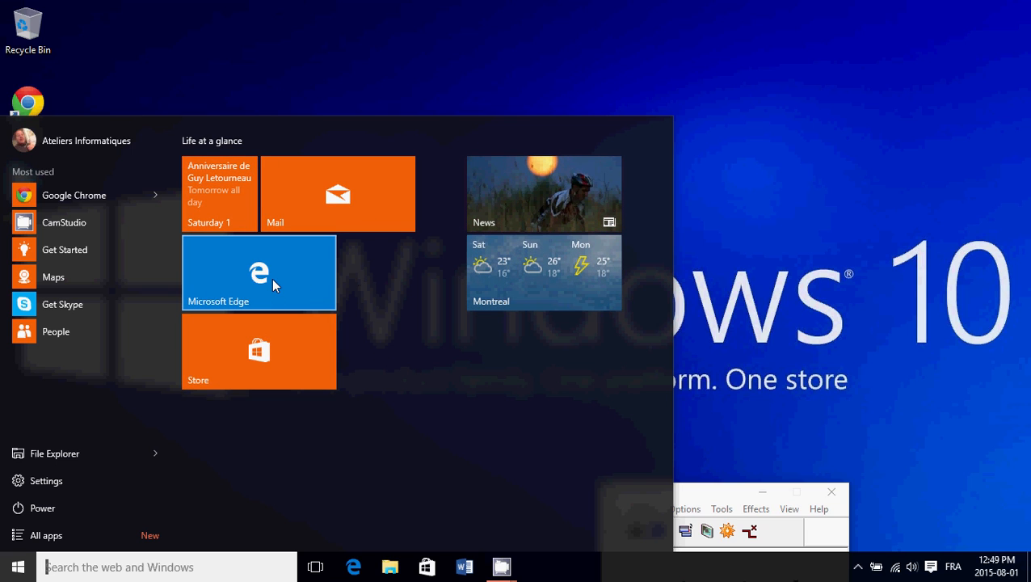
pyautogui.moveTo(283, 282)
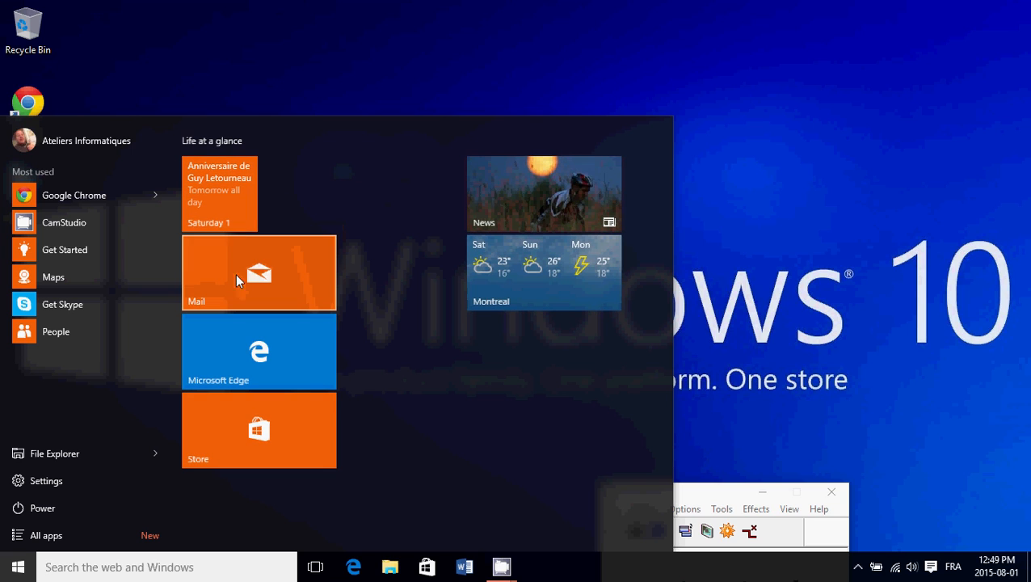
# - Resize the Calendar live tile from medium to Wide above the Mail tile
pyautogui.rightClick(259, 271)
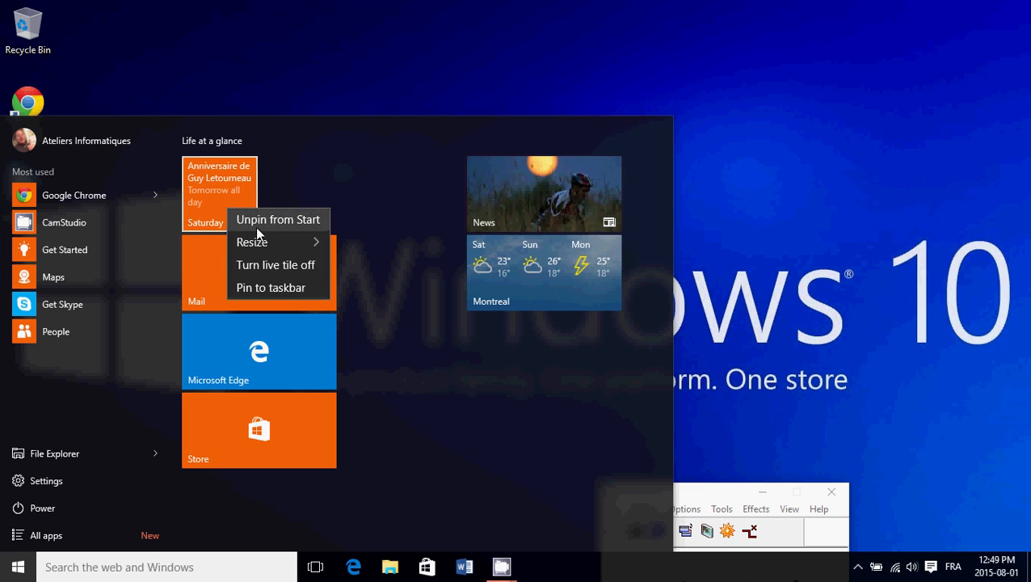
pyautogui.click(252, 243)
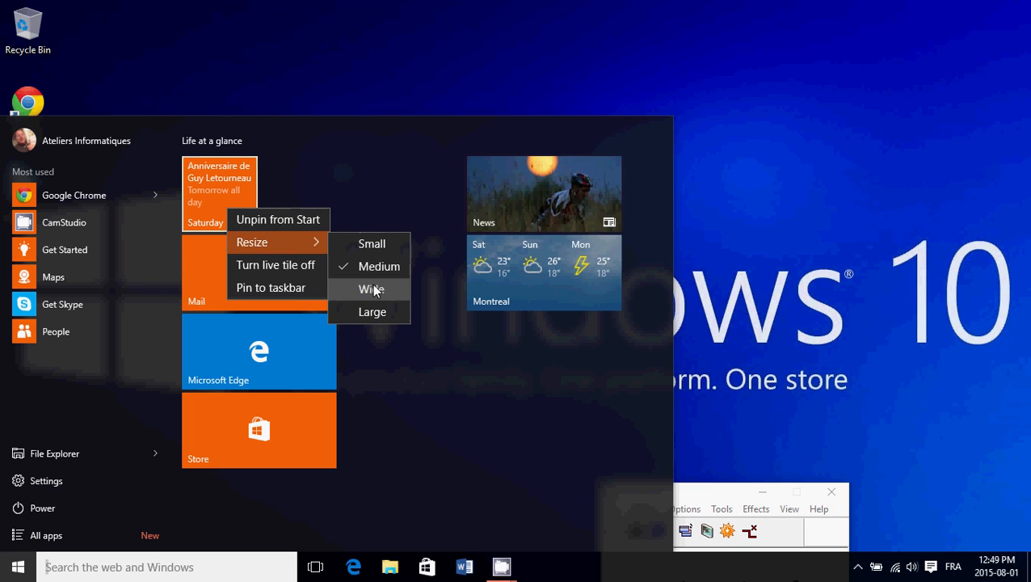
pyautogui.click(372, 288)
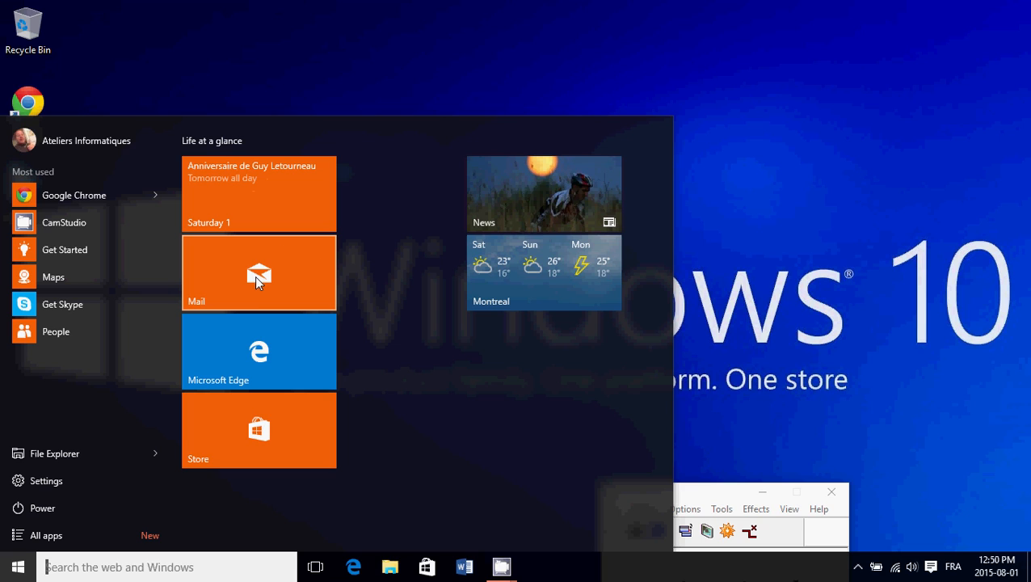
pyautogui.moveTo(271, 378)
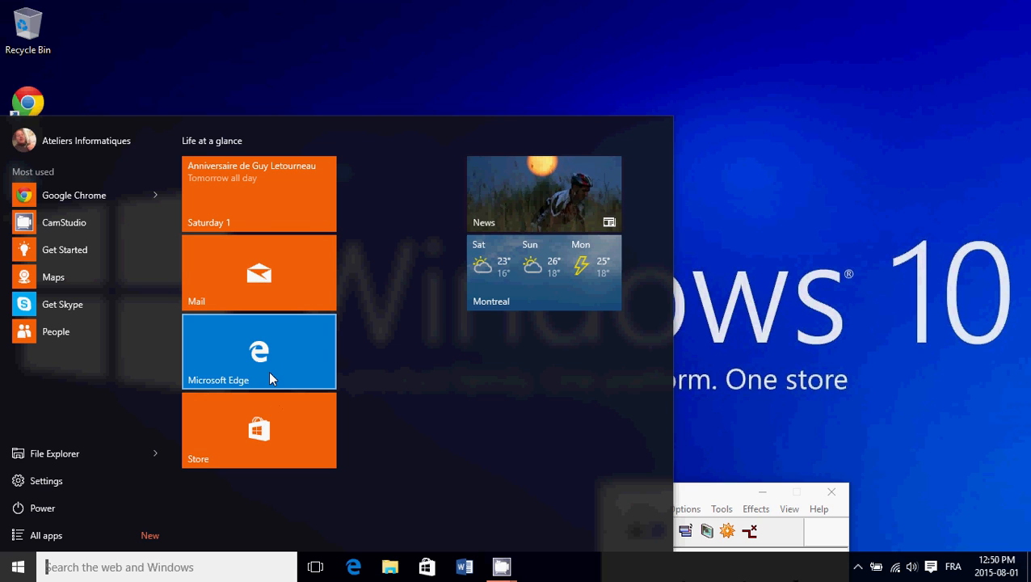
pyautogui.moveTo(266, 443)
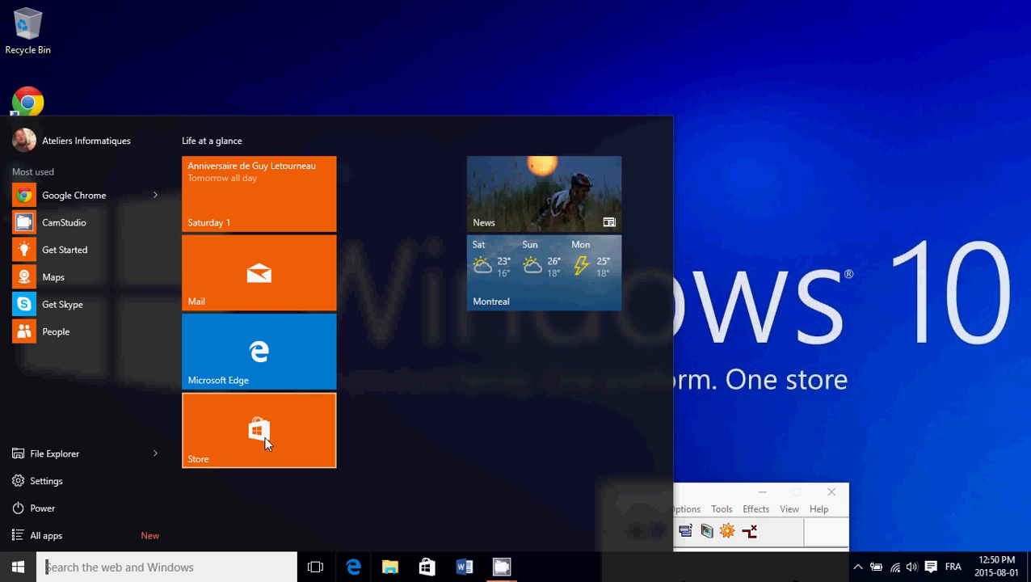
pyautogui.moveTo(268, 385)
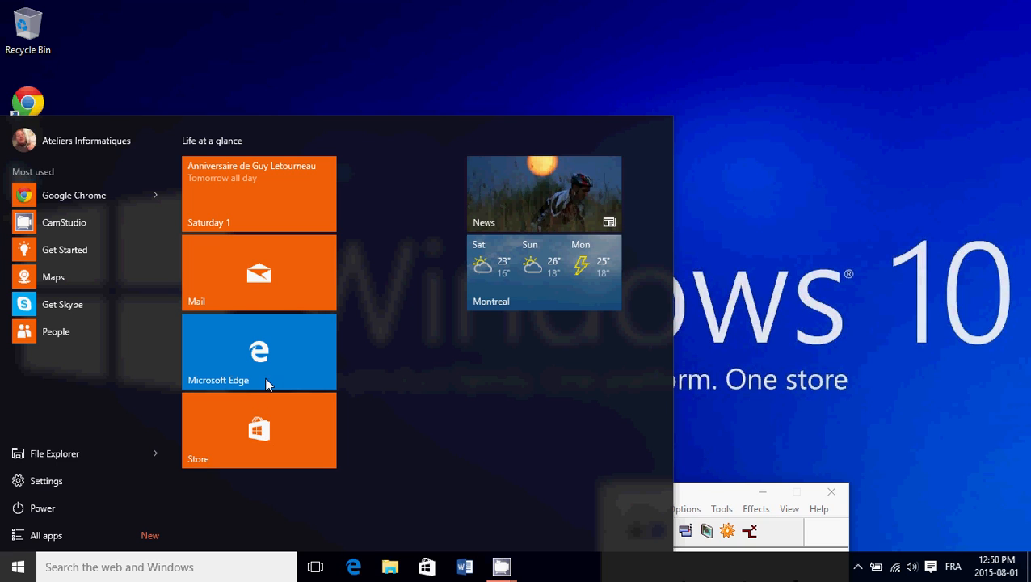
# - Move Microsoft Edge below the weather tile and lower Store level with it
pyautogui.moveTo(259, 352); pyautogui.dragTo(510, 426)
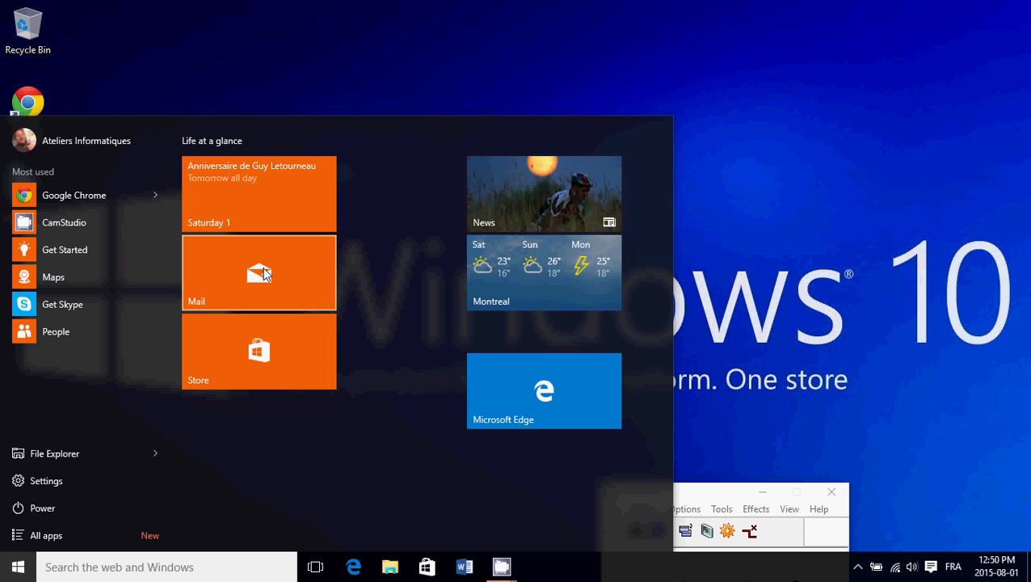
pyautogui.moveTo(258, 369)
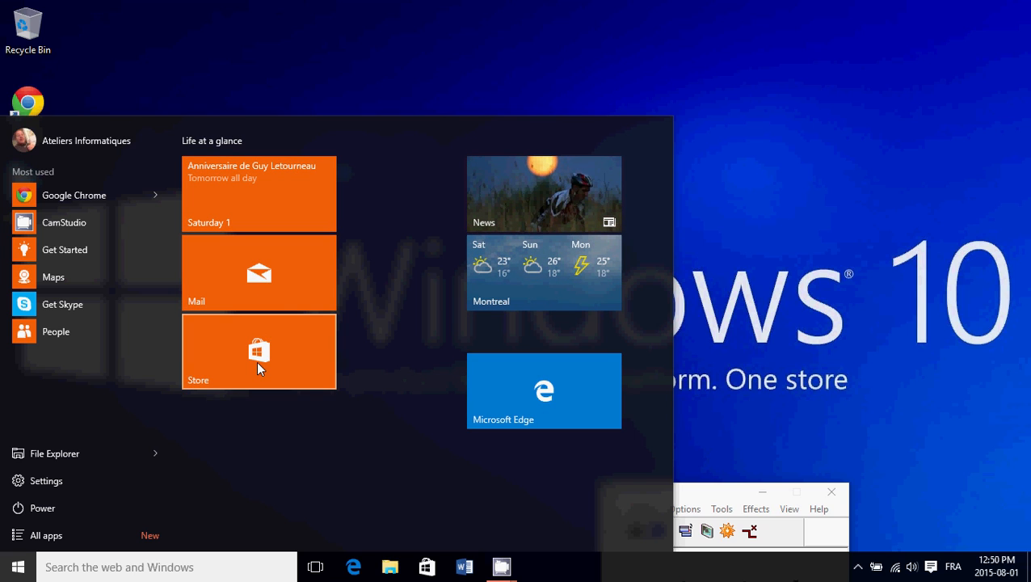
pyautogui.moveTo(259, 353); pyautogui.dragTo(269, 413)
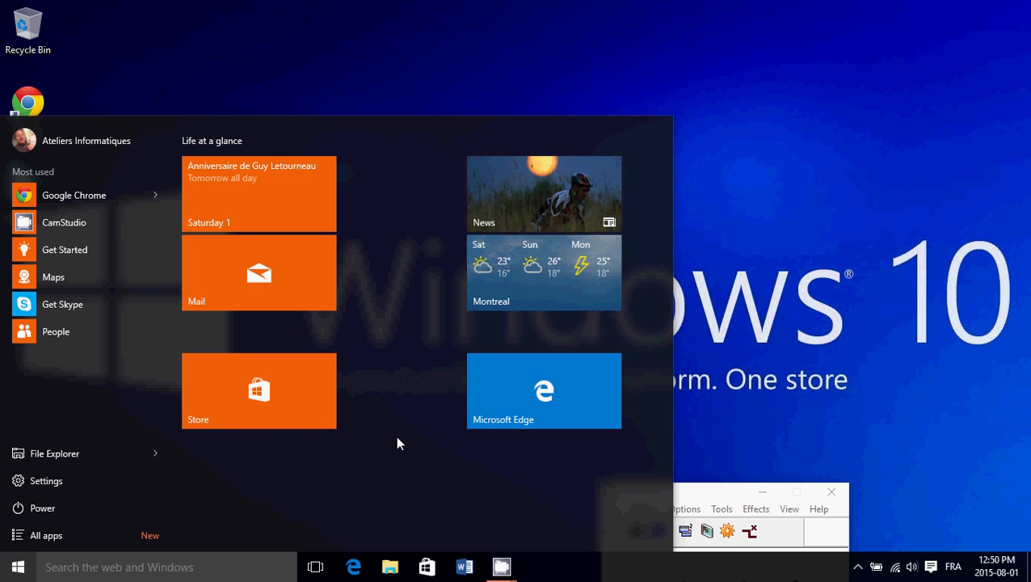
pyautogui.moveTo(417, 401)
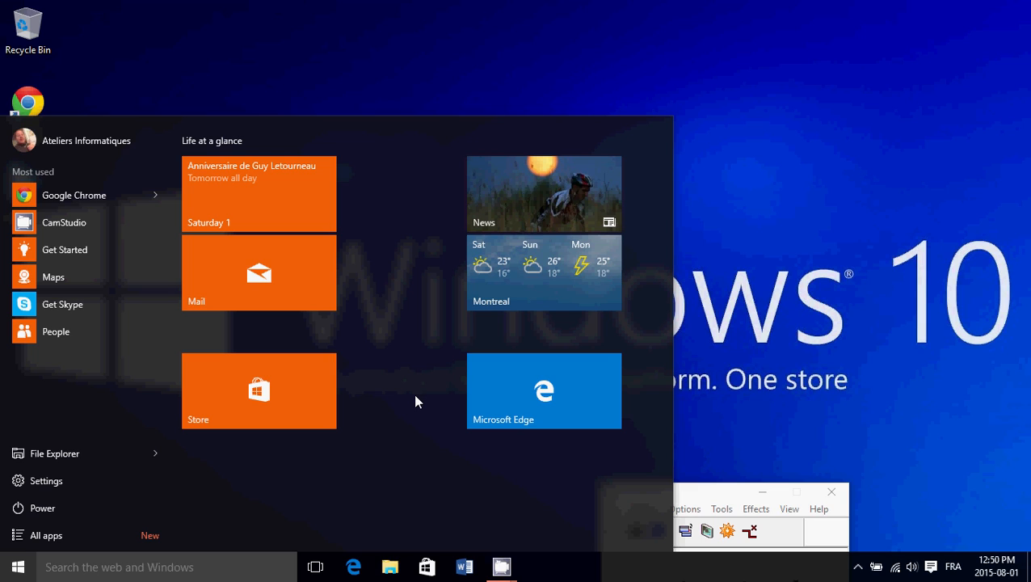
pyautogui.moveTo(178, 498)
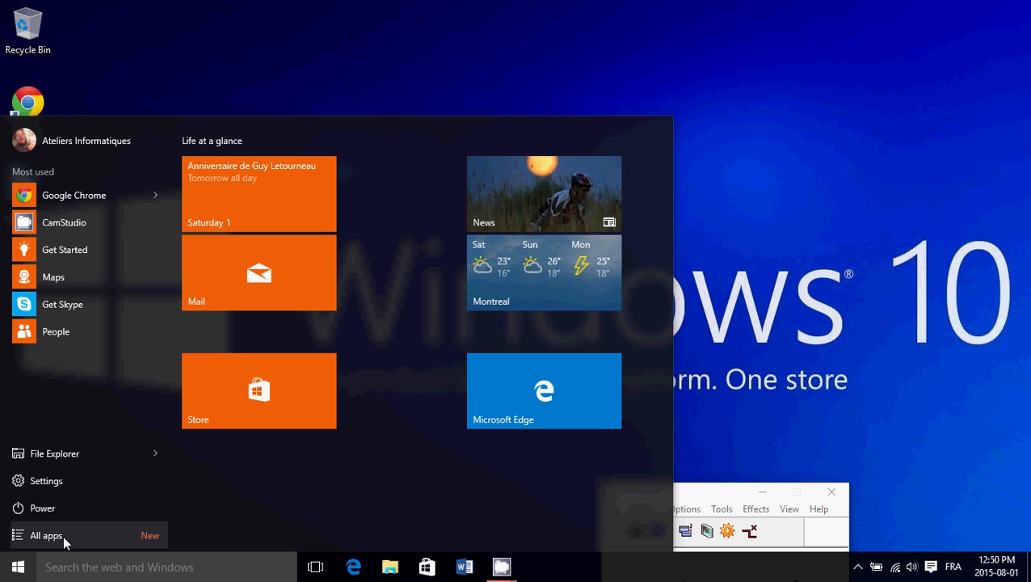
# - Search 'internet', pin Internet Explorer to Start, and reopen the Start menu
pyautogui.click(45, 535)
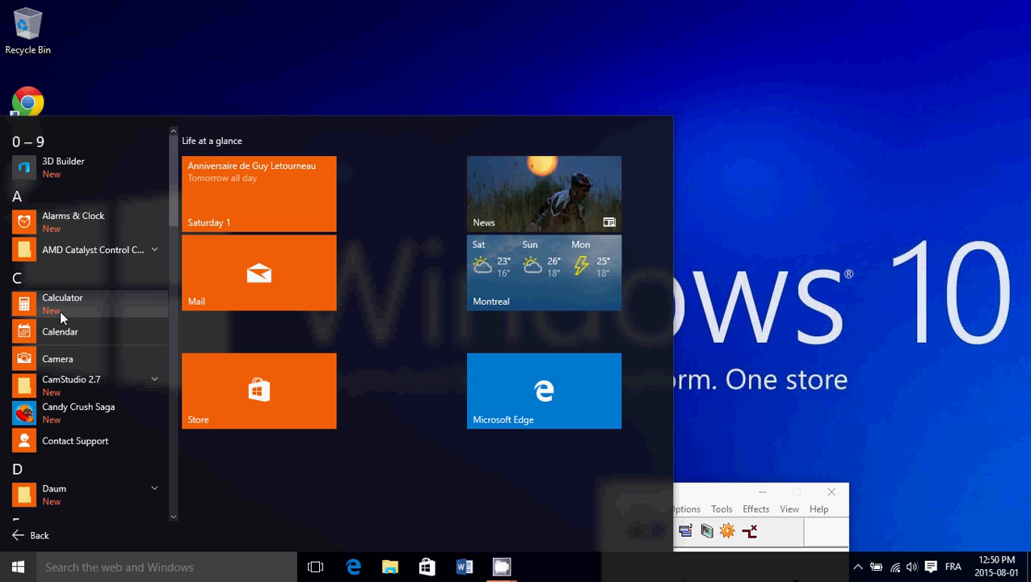
pyautogui.moveTo(65, 359)
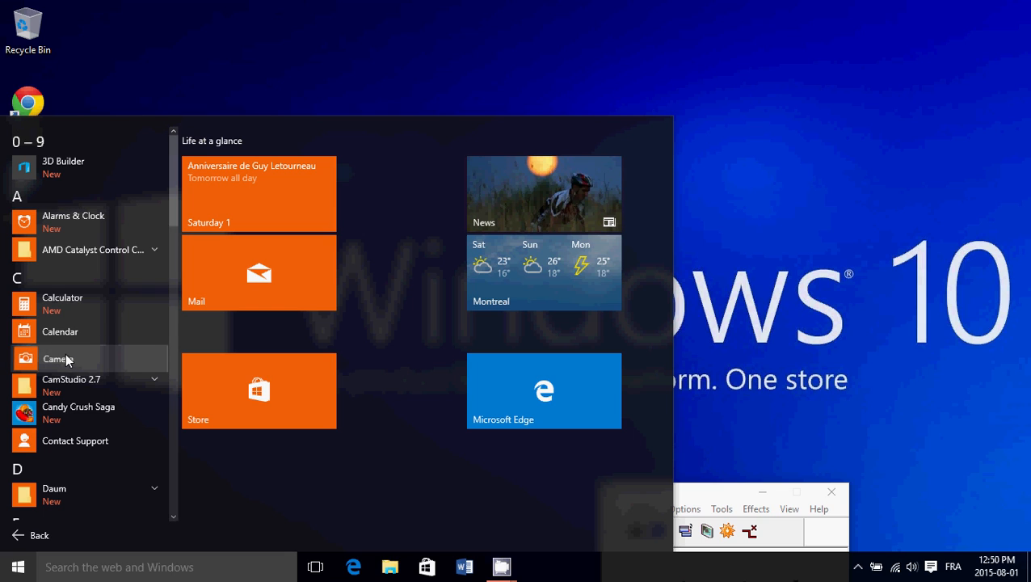
pyautogui.rightClick(57, 359)
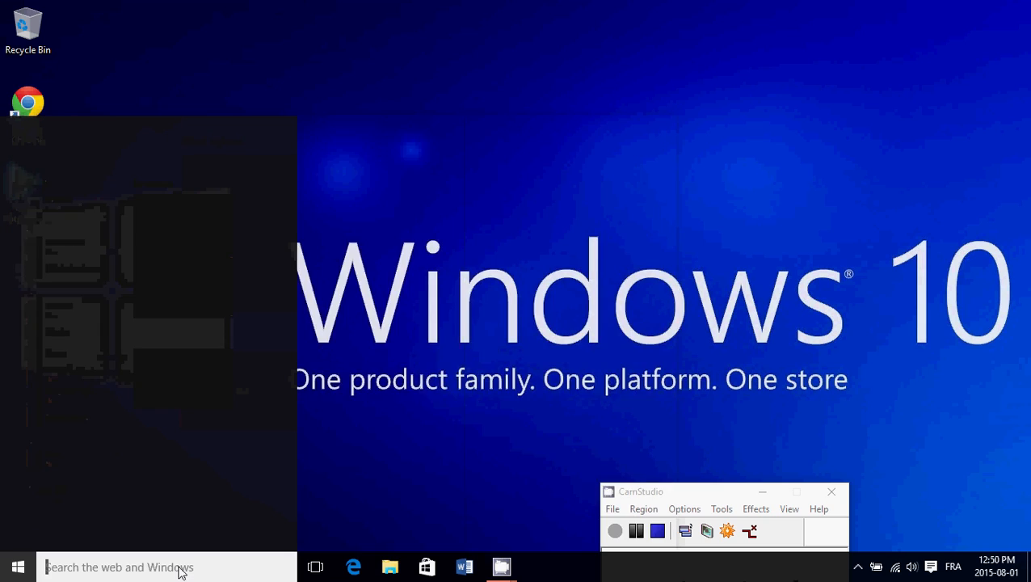
pyautogui.write('internet')
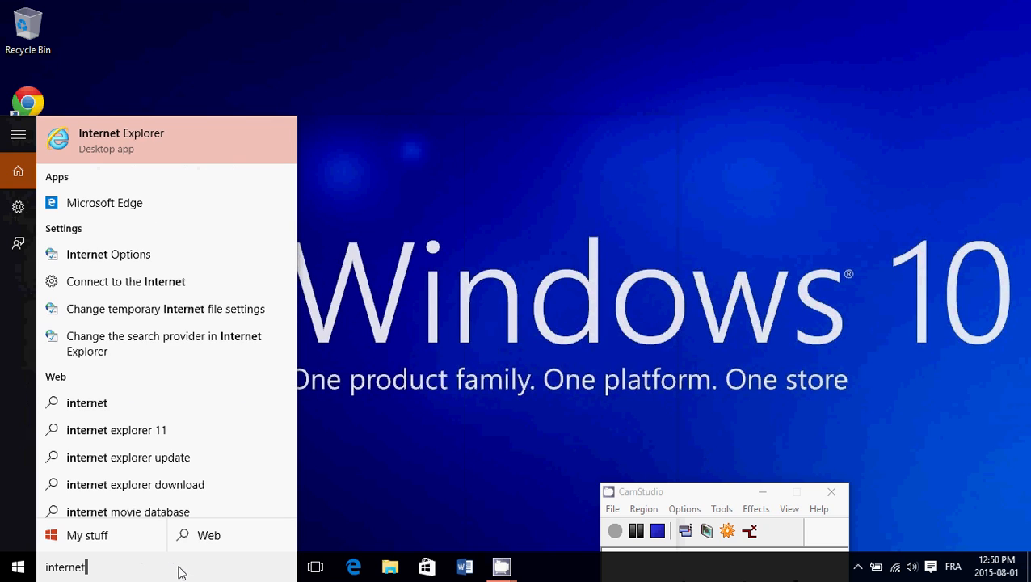
pyautogui.moveTo(144, 146)
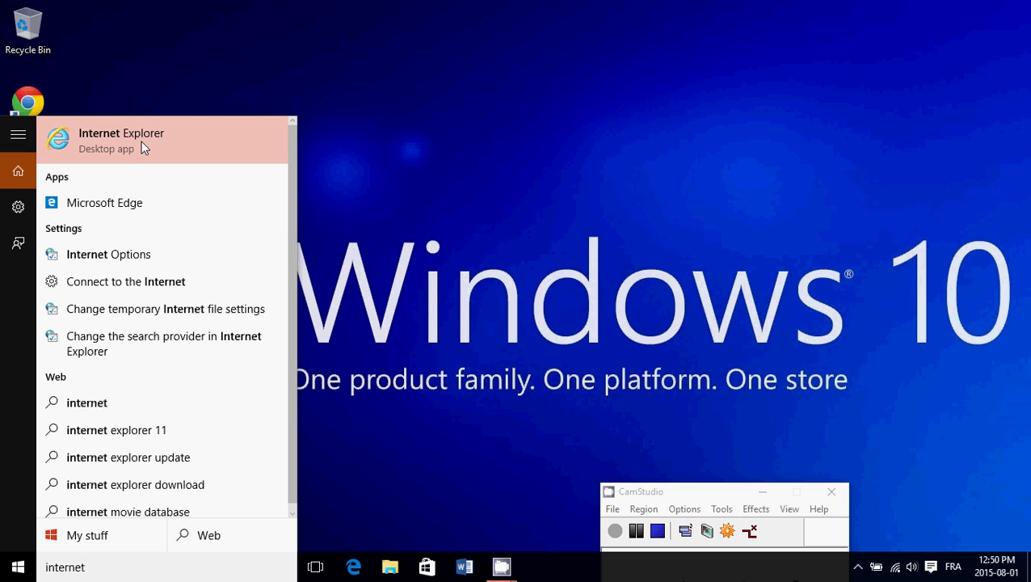
pyautogui.rightClick(121, 138)
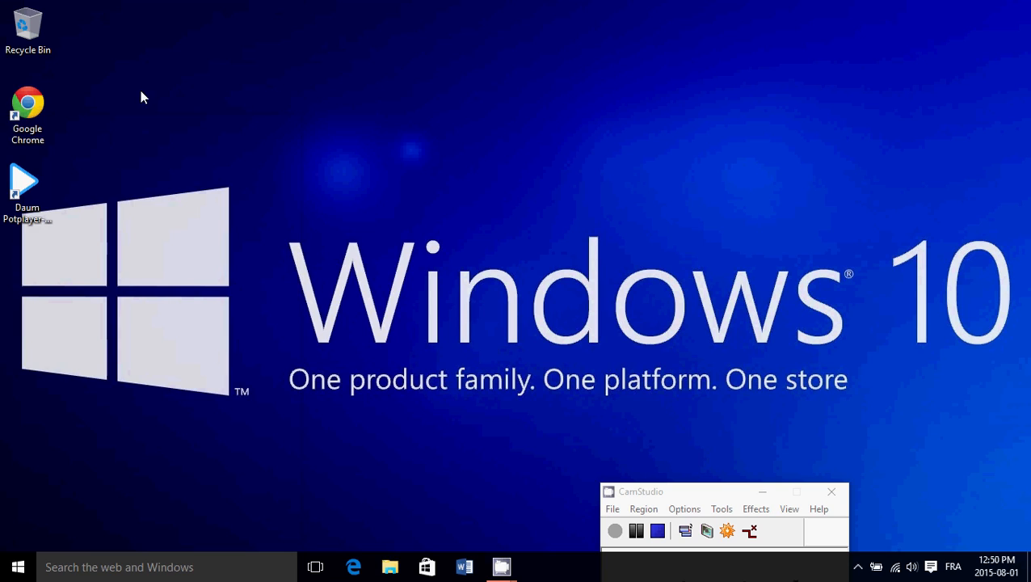
pyautogui.rightClick(26, 103)
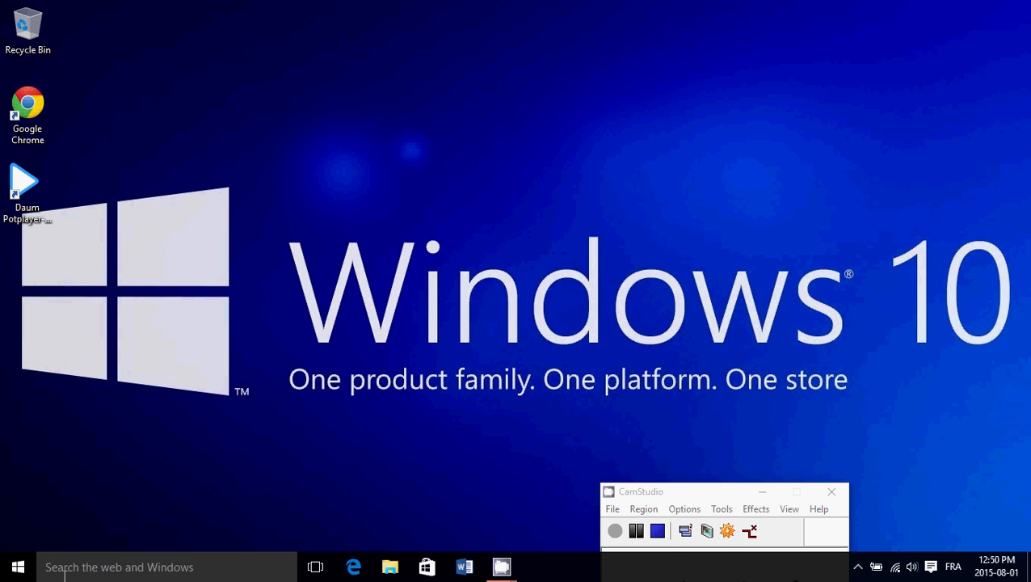
pyautogui.click(18, 566)
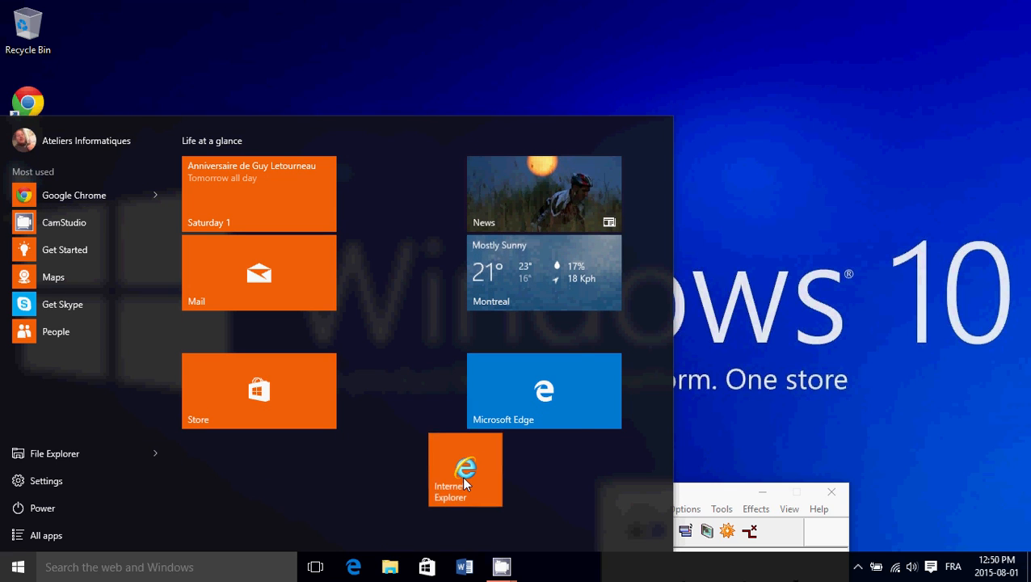
pyautogui.moveTo(636, 446)
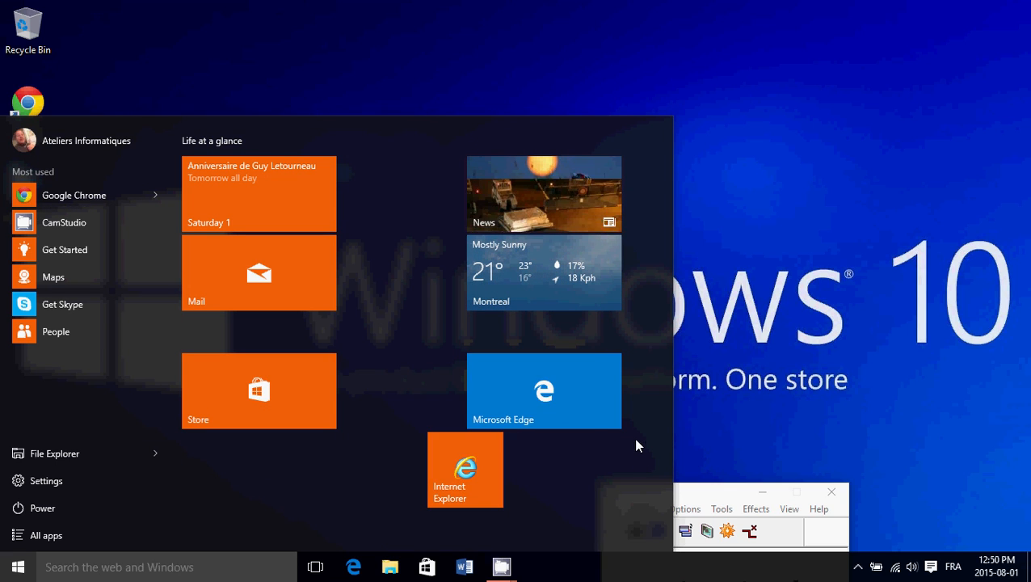
# - Shrink the Microsoft Edge tile so it sits beside Internet Explorer below the weather tile
pyautogui.rightClick(543, 391)
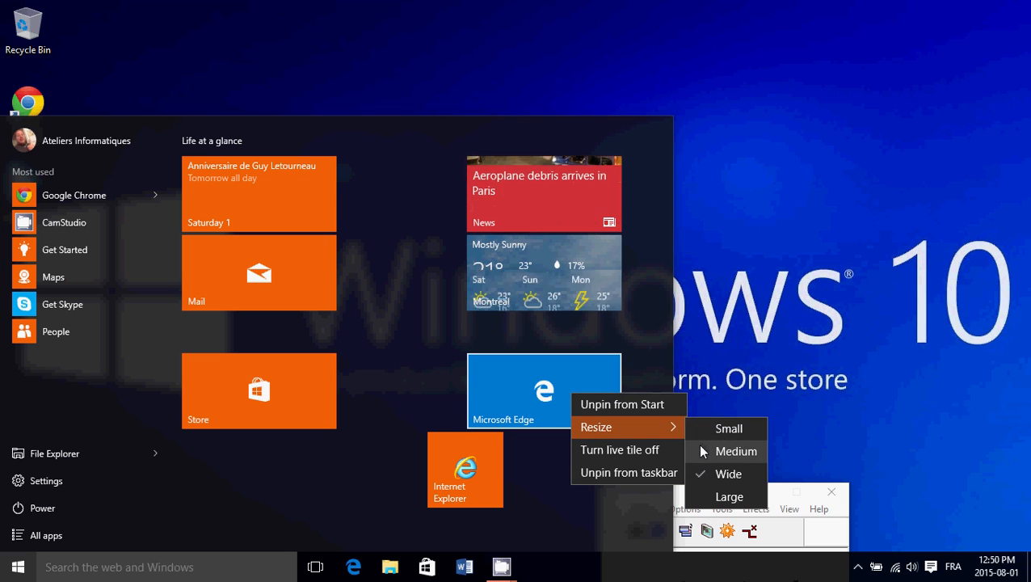
pyautogui.click(737, 450)
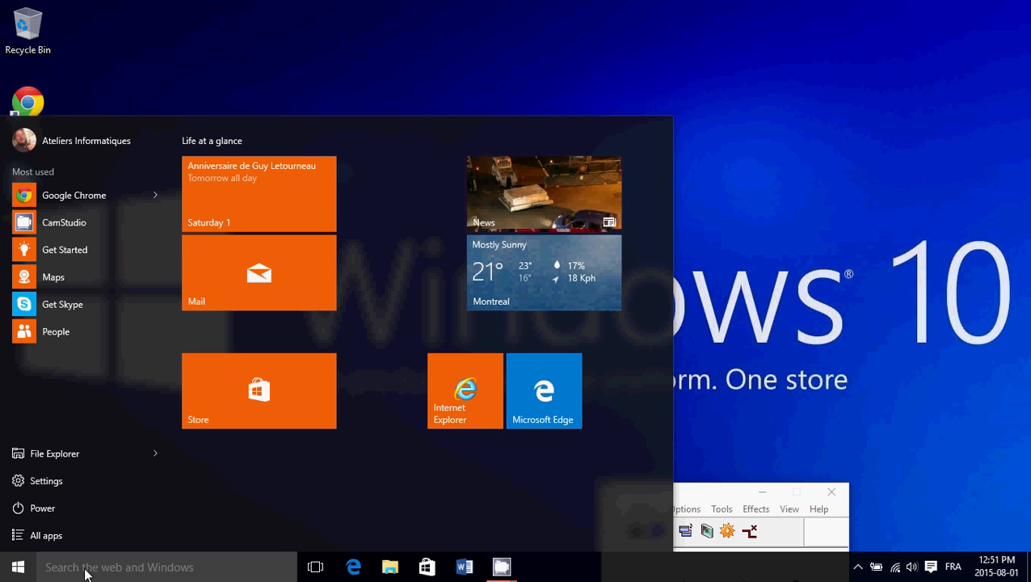
# - Search 'chro', pin Google Chrome to Start beside Microsoft Edge, and reopen the Start menu
pyautogui.write('chro')
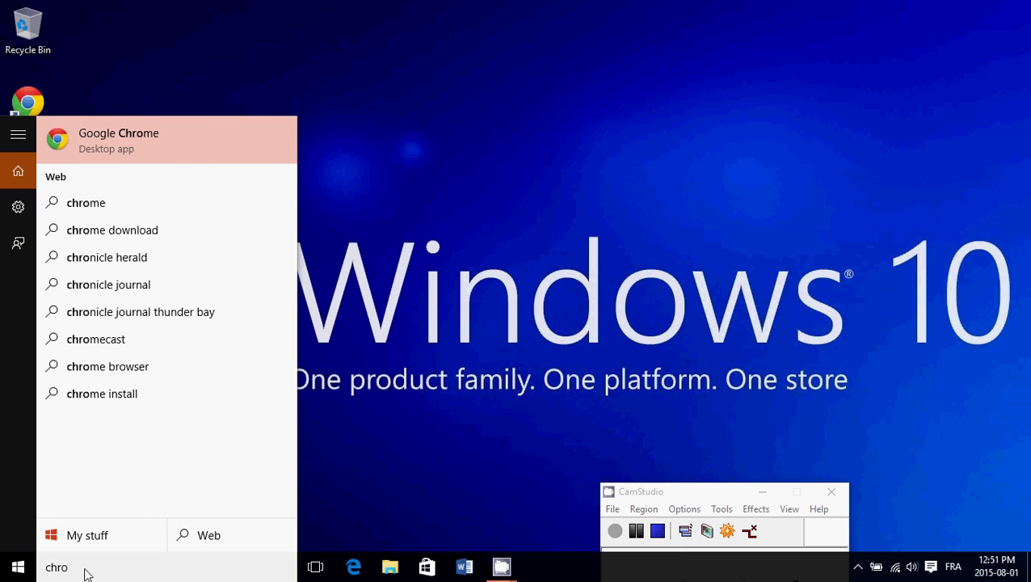
pyautogui.rightClick(118, 139)
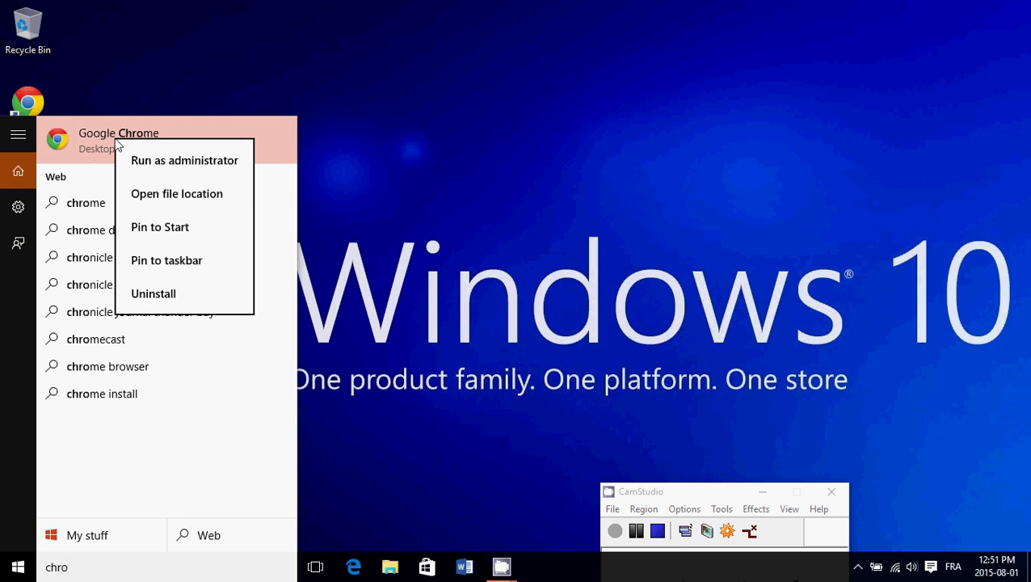
pyautogui.click(202, 234)
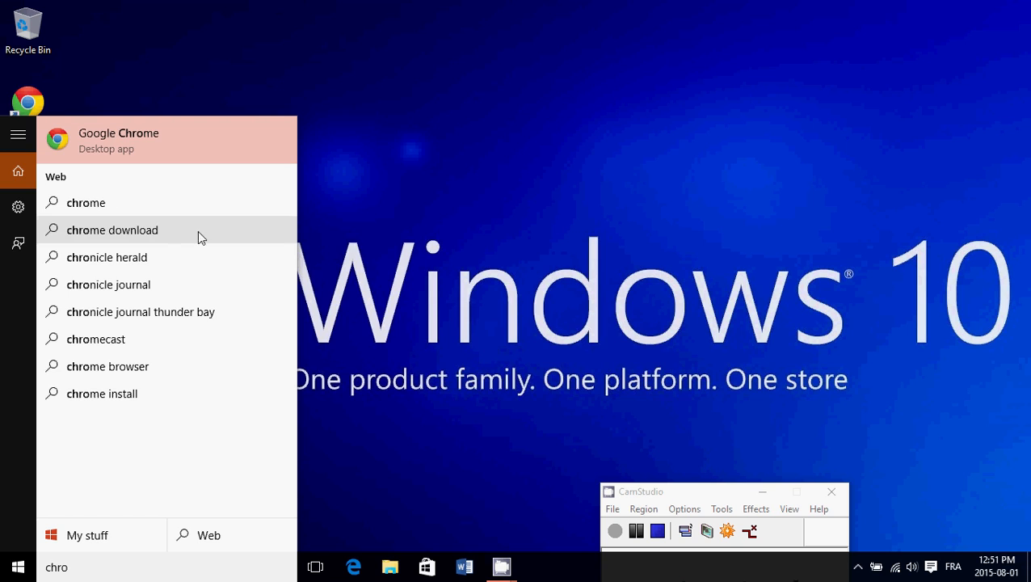
pyautogui.click(18, 565)
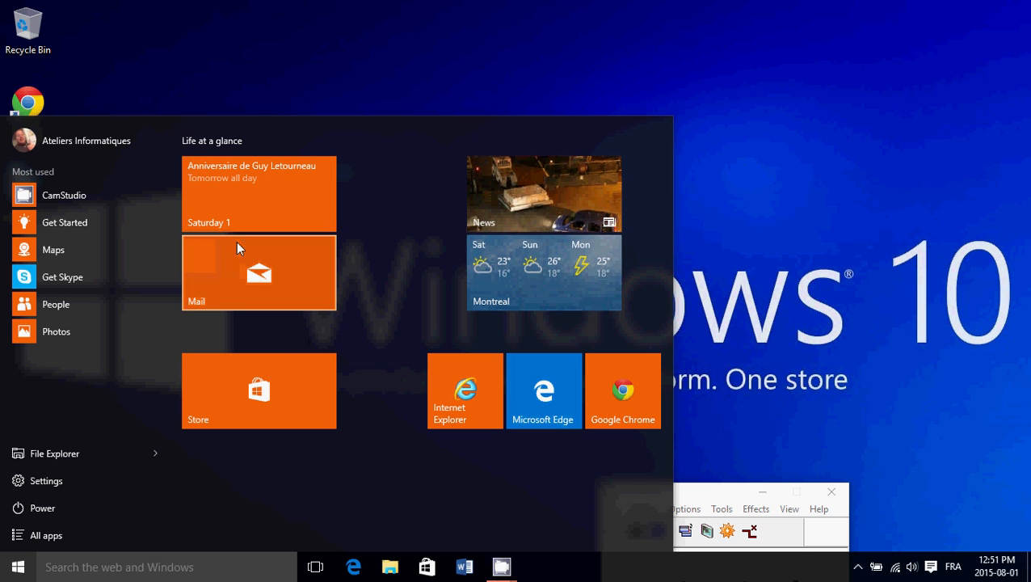
# - Name the tile groups Mail and Calendar, News and Weather, Windows Store and Web Browsers
pyautogui.click(212, 140)
pyautogui.write('M')
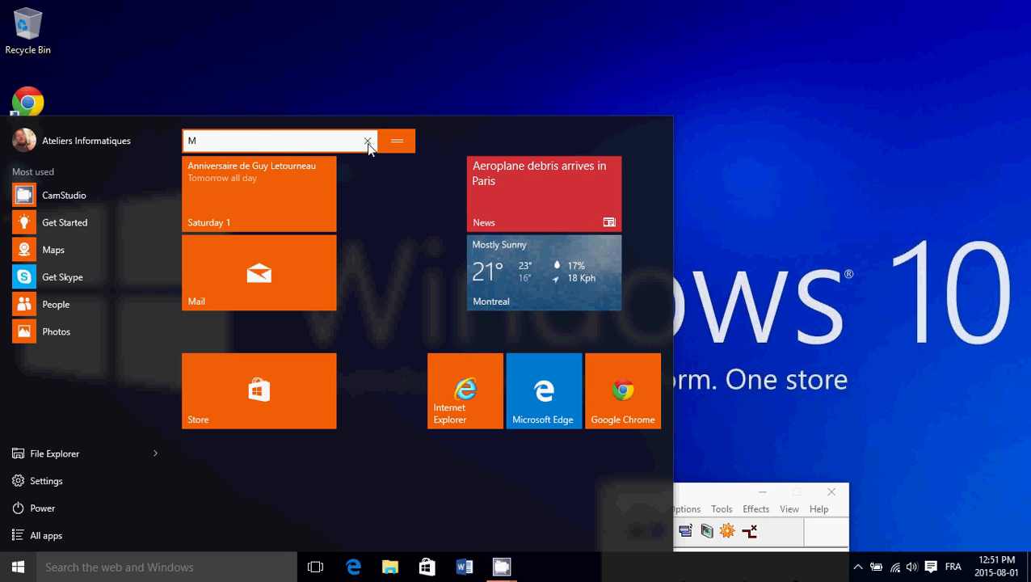
pyautogui.write('ail and Calendar')
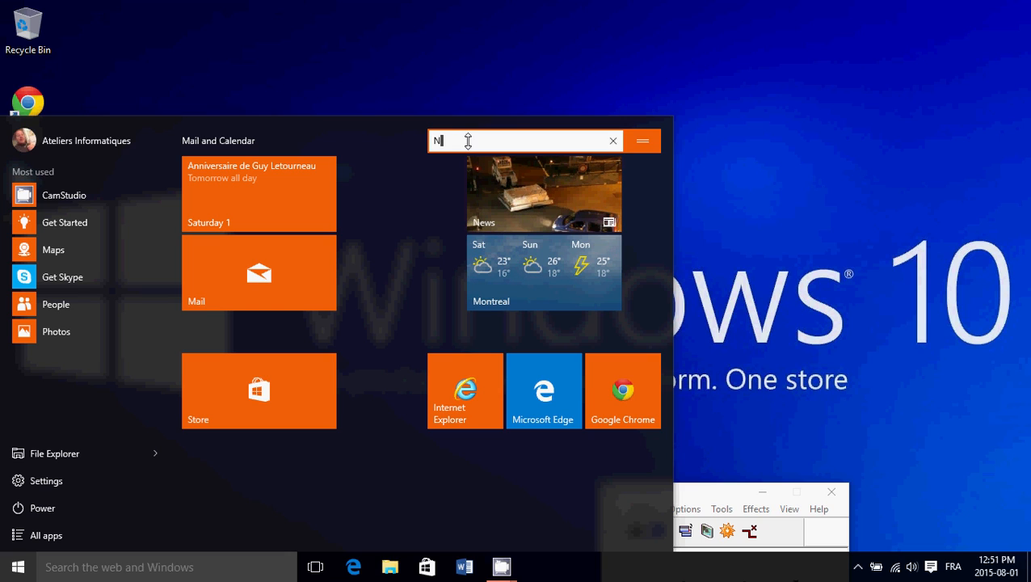
pyautogui.write('ews and Weather')
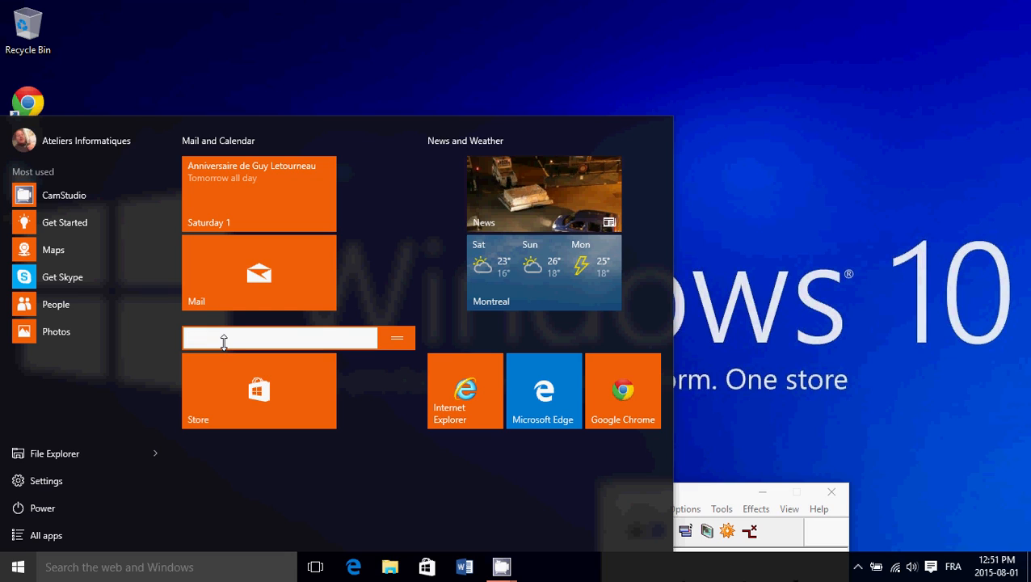
pyautogui.write('Windows Store')
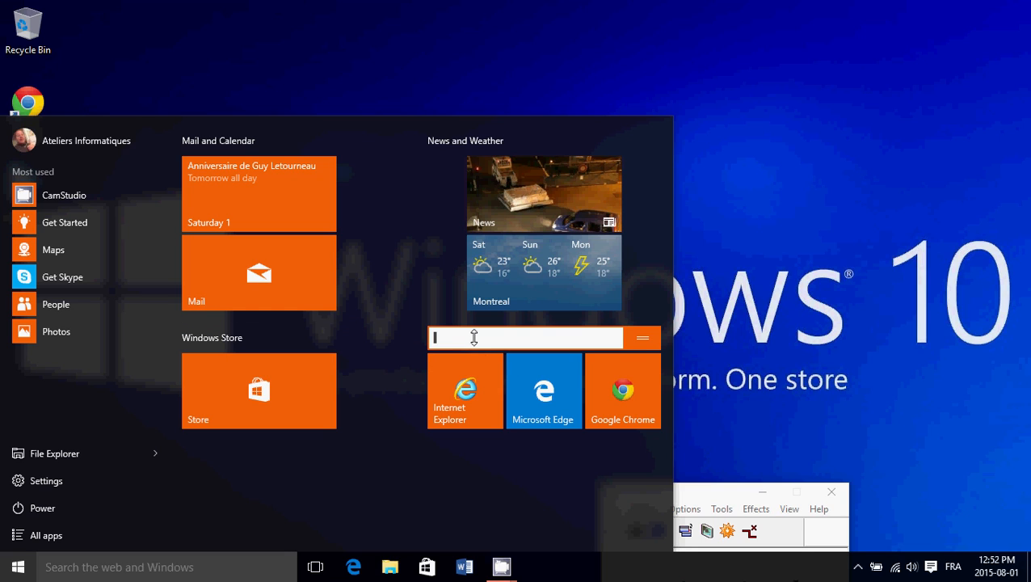
pyautogui.write('Web B')
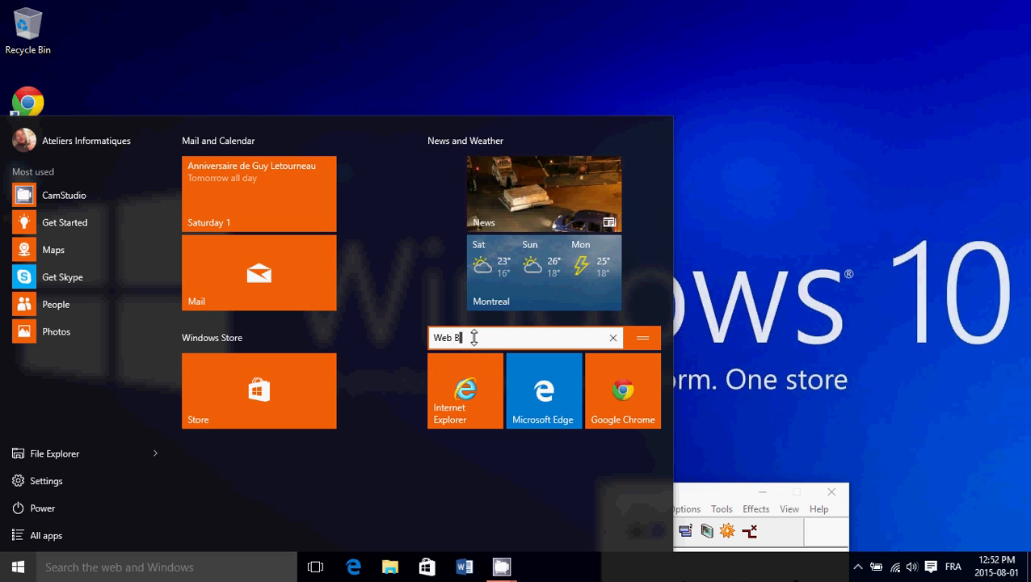
pyautogui.write('rowsers')
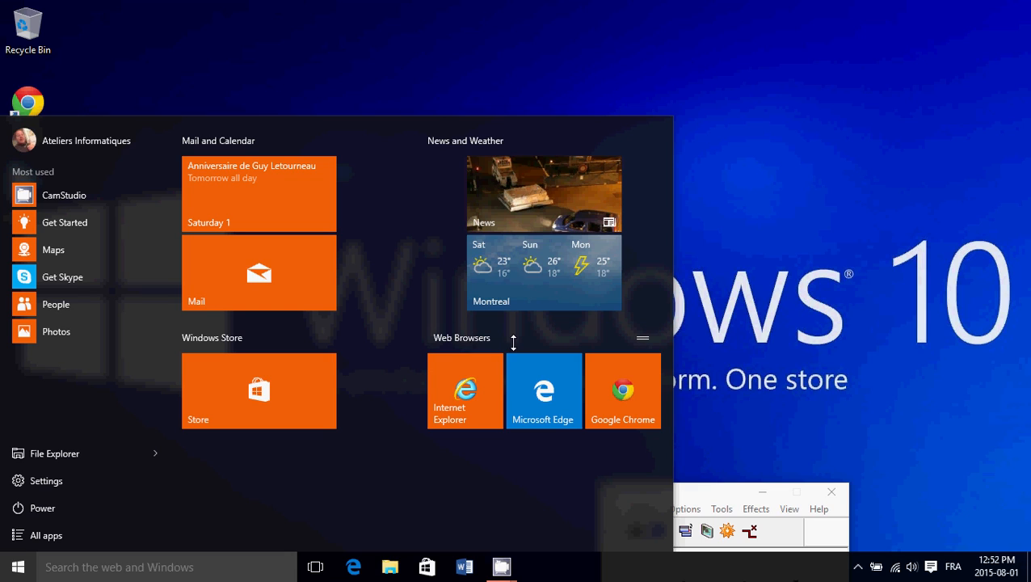
pyautogui.moveTo(450, 453)
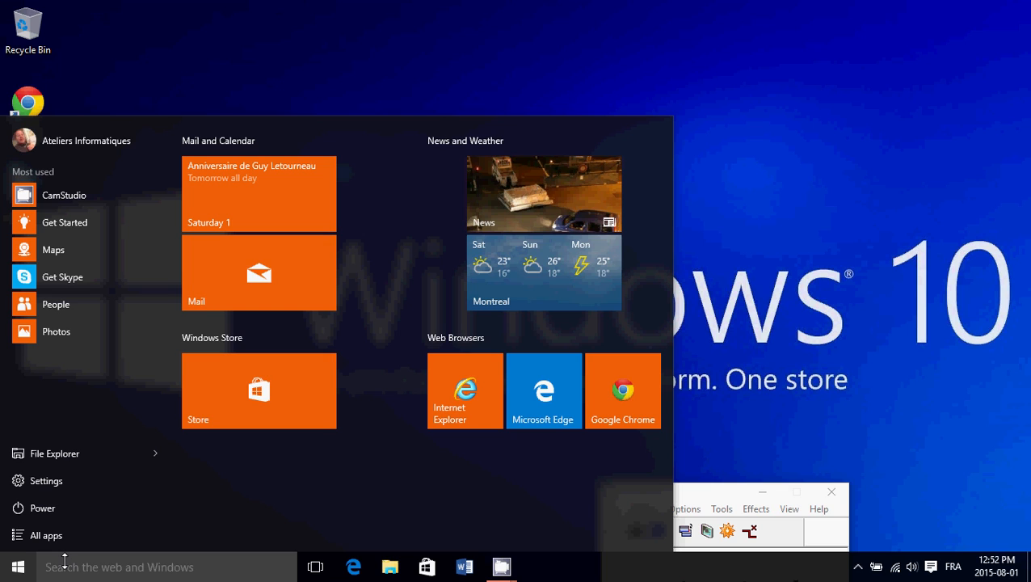
# - Pin Word 2013, Excel 2013 and PowerPoint 2013 from search results, then reopen Start to see them
pyautogui.write('word')
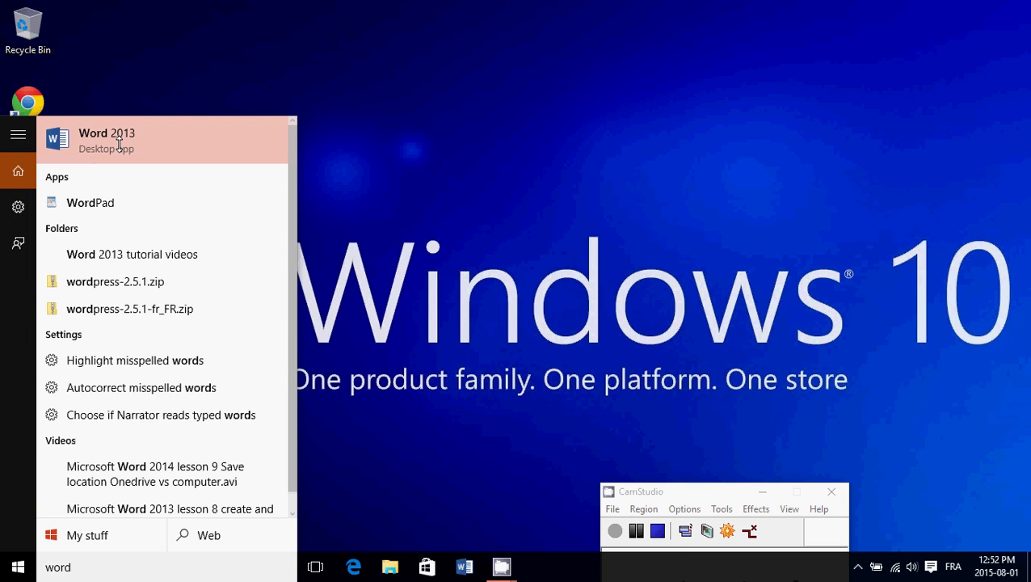
pyautogui.rightClick(107, 139)
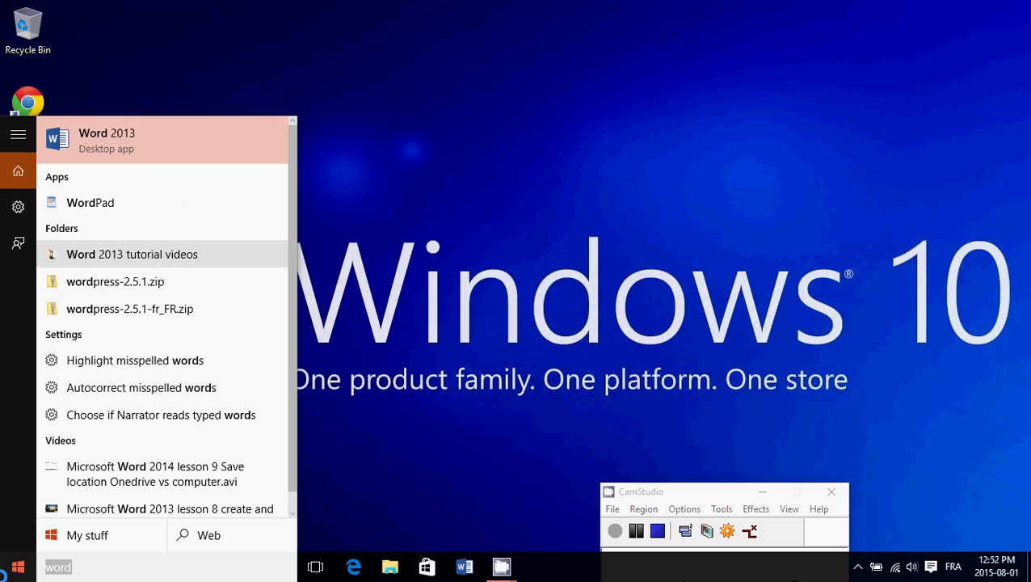
pyautogui.write('excel')
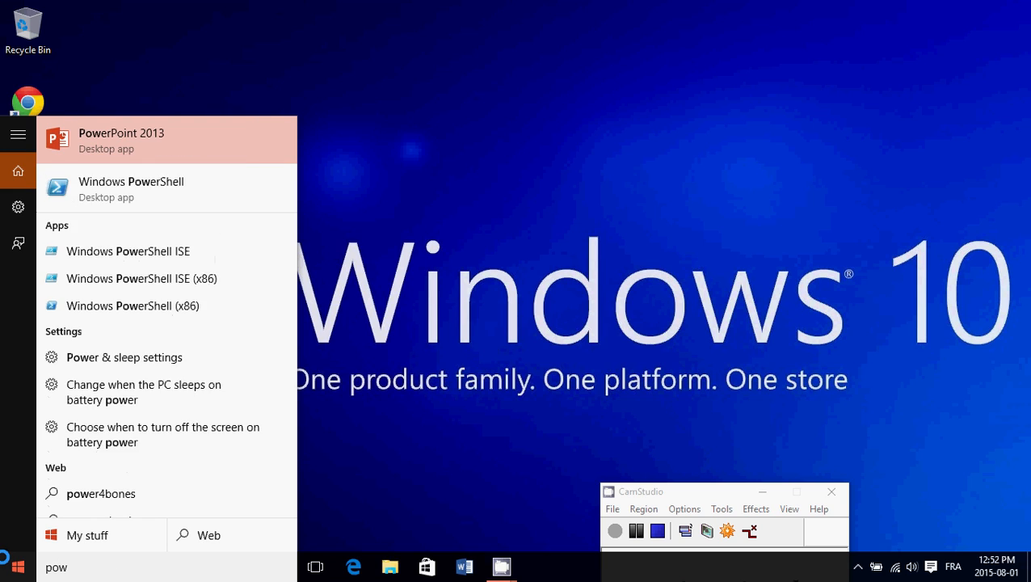
pyautogui.write('er')
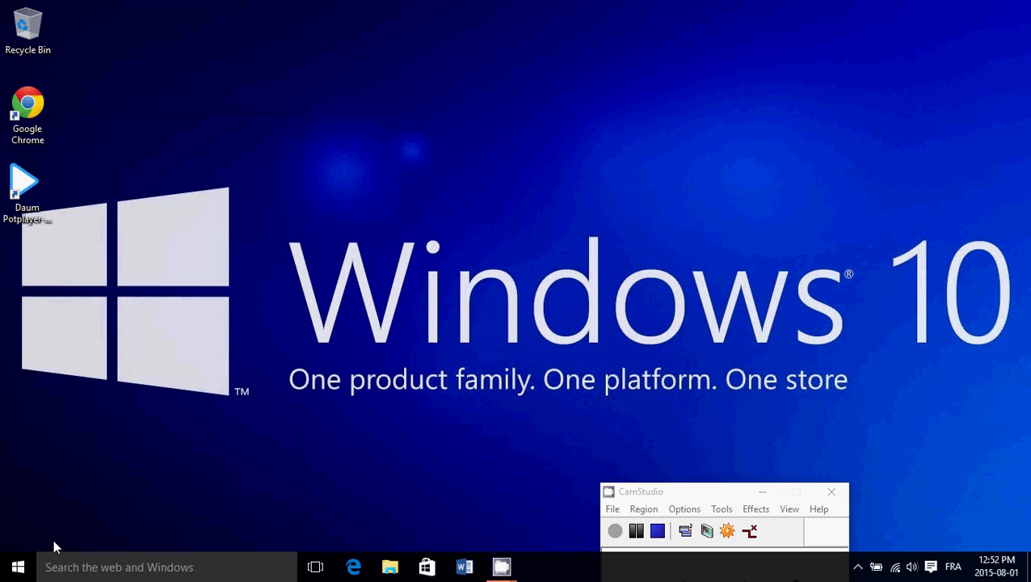
pyautogui.click(18, 565)
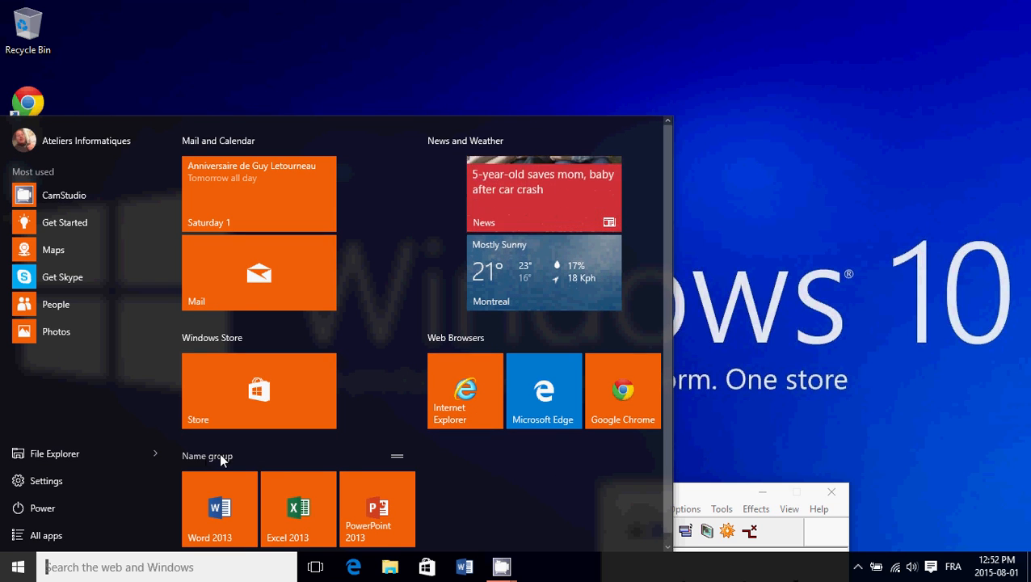
# - Name the group holding the Word, Excel and PowerPoint tiles 'Microsoft Office'
pyautogui.click(219, 456)
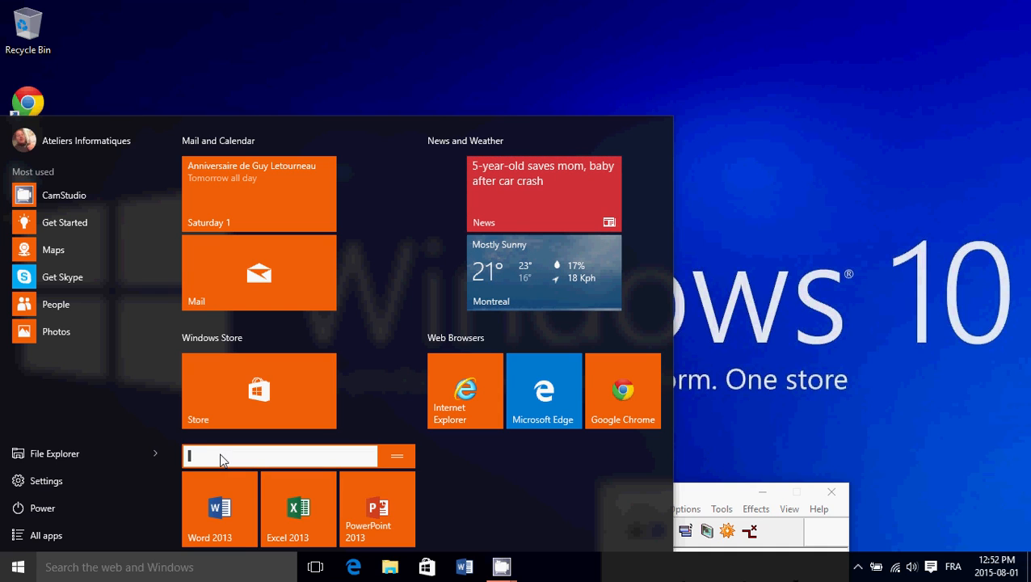
pyautogui.write('Microsoft Office')
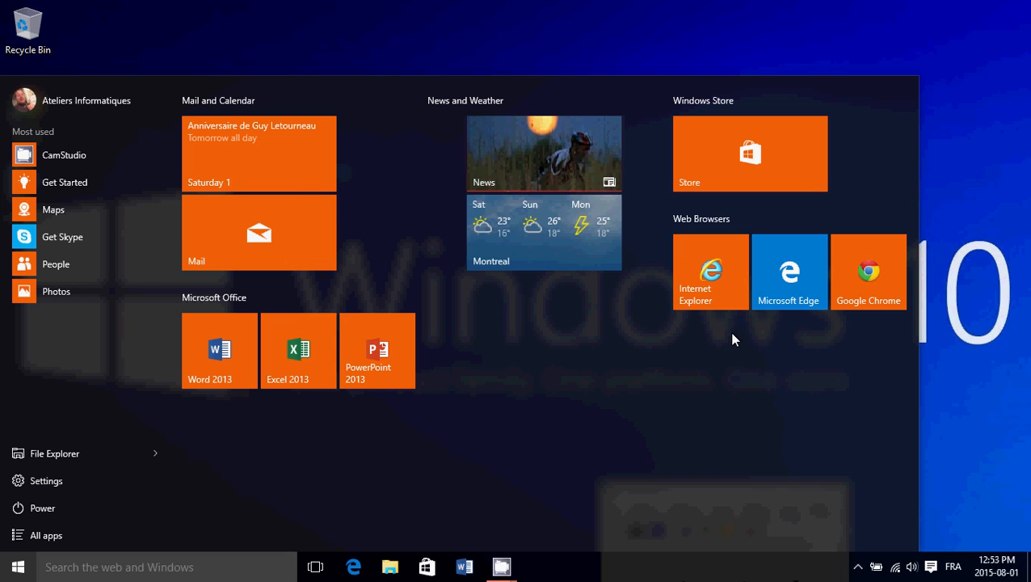
pyautogui.moveTo(952, 176)
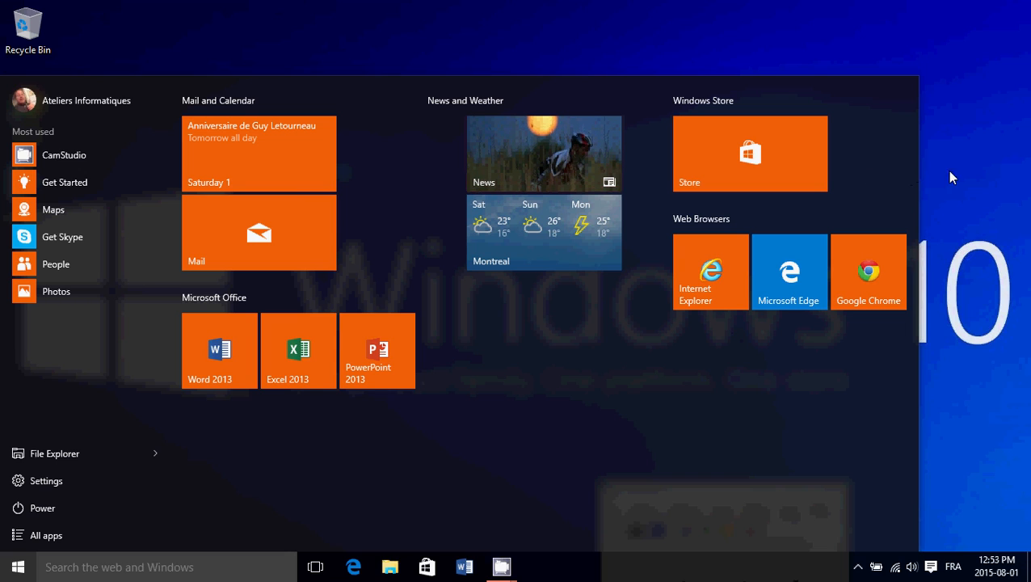
pyautogui.moveTo(925, 258)
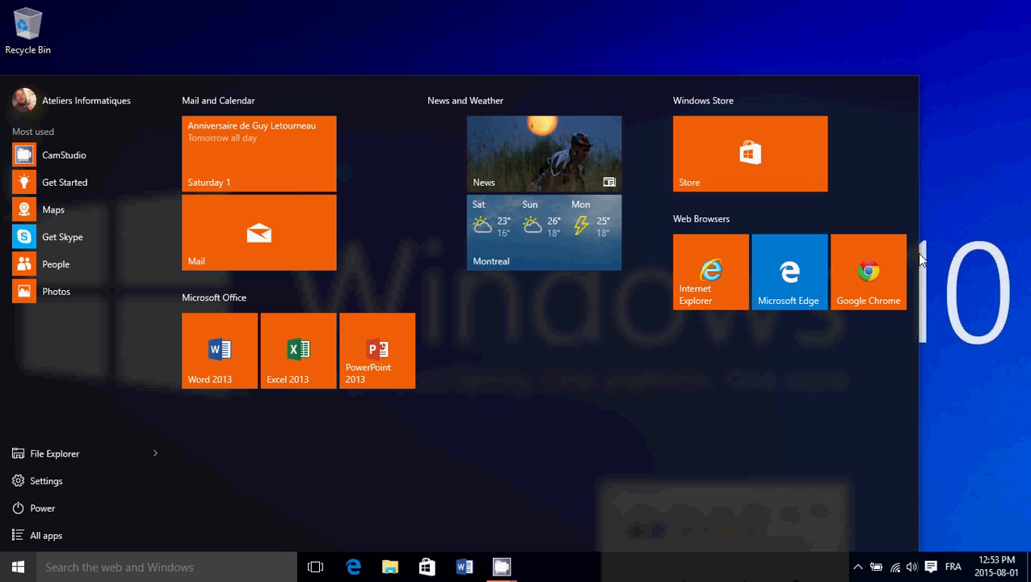
pyautogui.moveTo(996, 294)
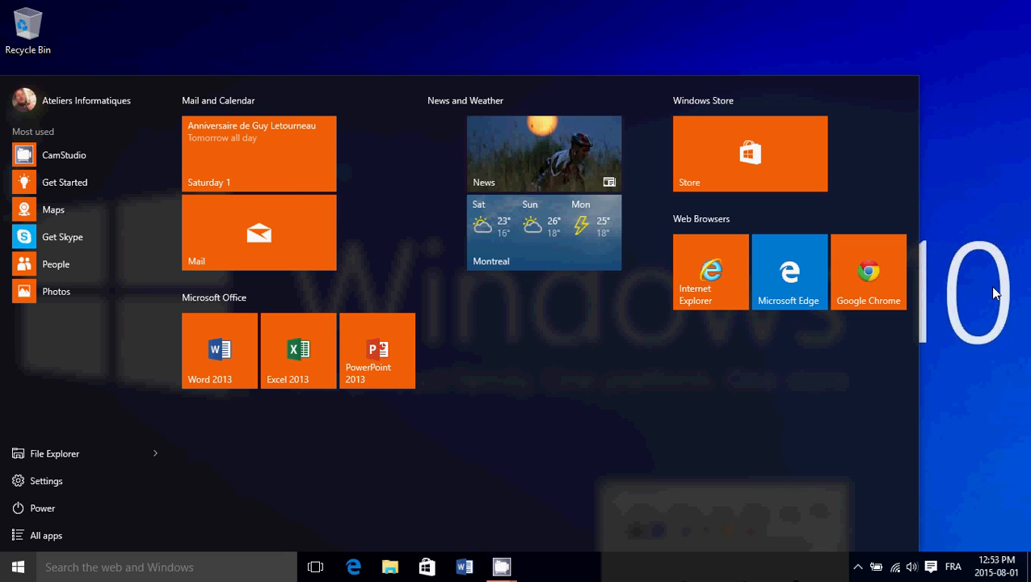
pyautogui.moveTo(934, 283)
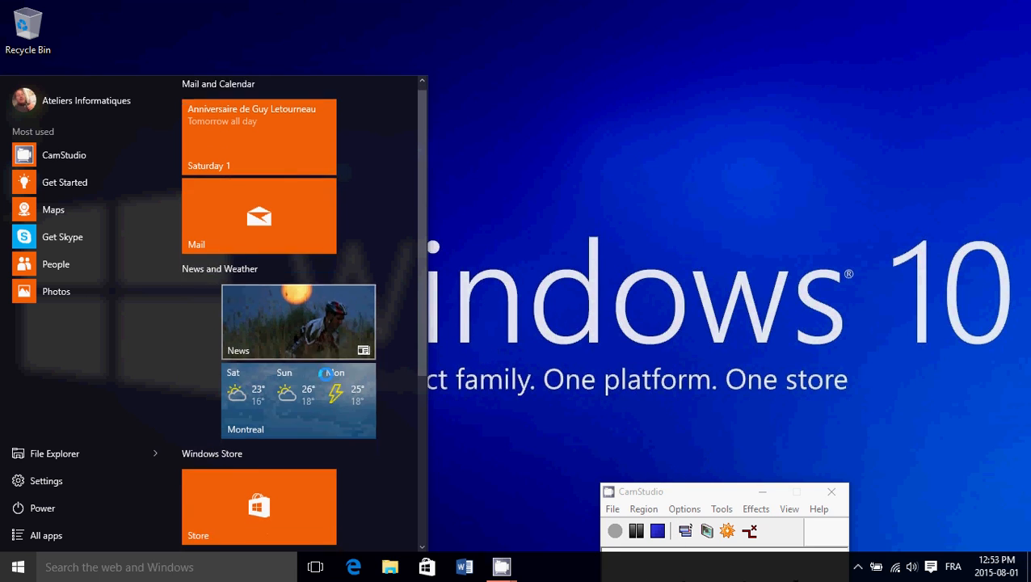
pyautogui.scroll(-3)
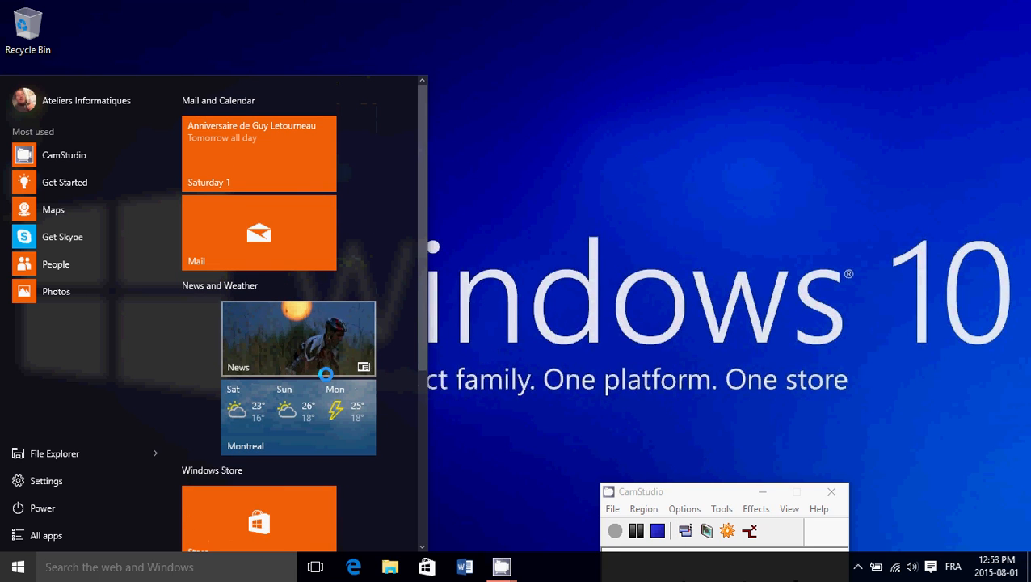
pyautogui.scroll(-3)
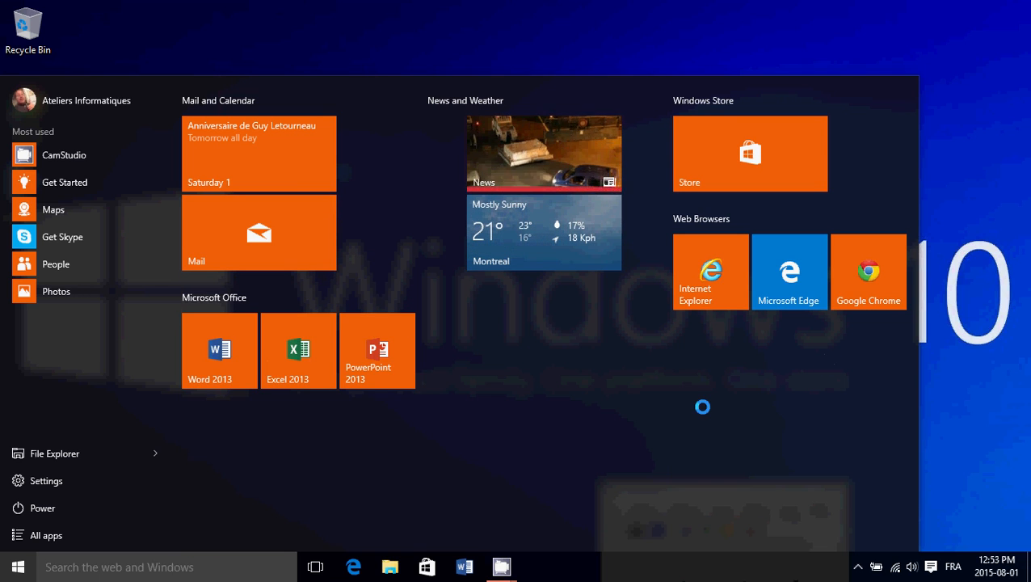
pyautogui.click(18, 566)
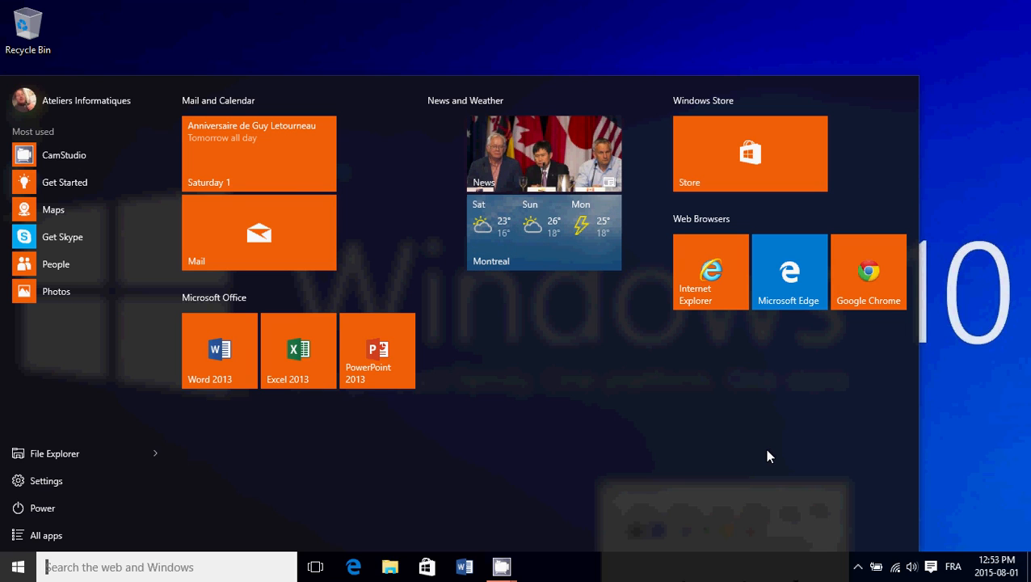
pyautogui.moveTo(962, 435)
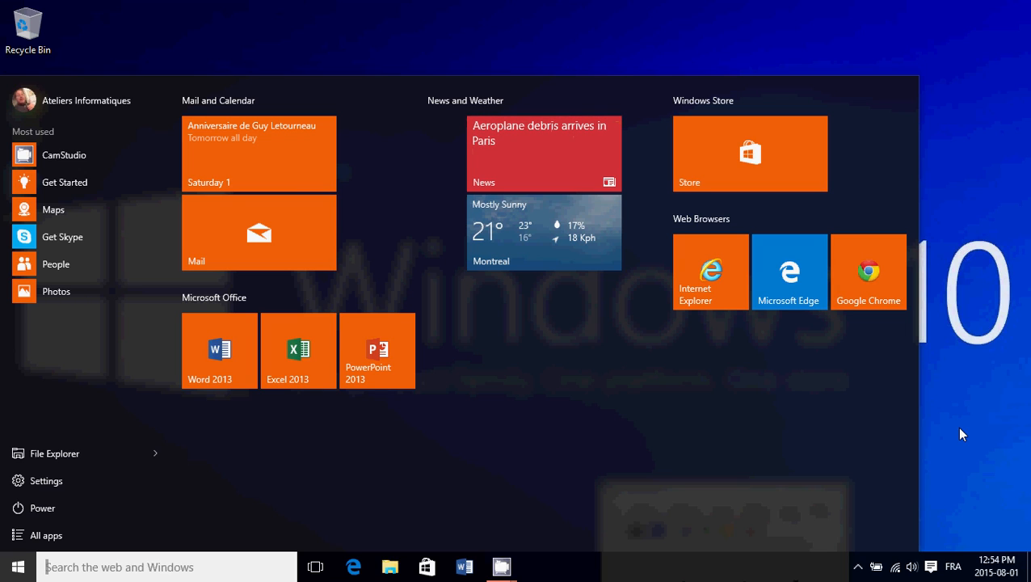
pyautogui.moveTo(833, 384)
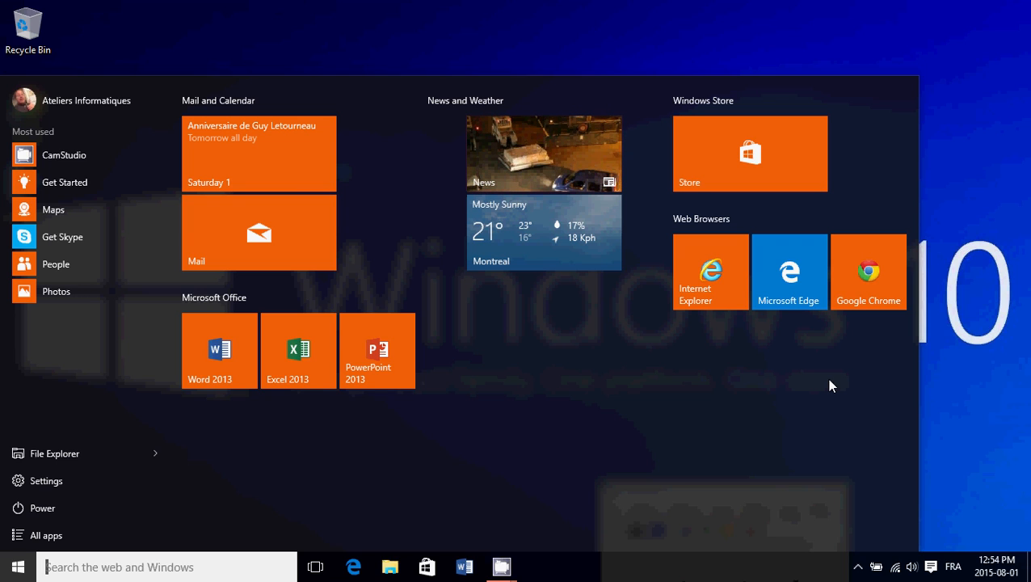
pyautogui.moveTo(601, 384)
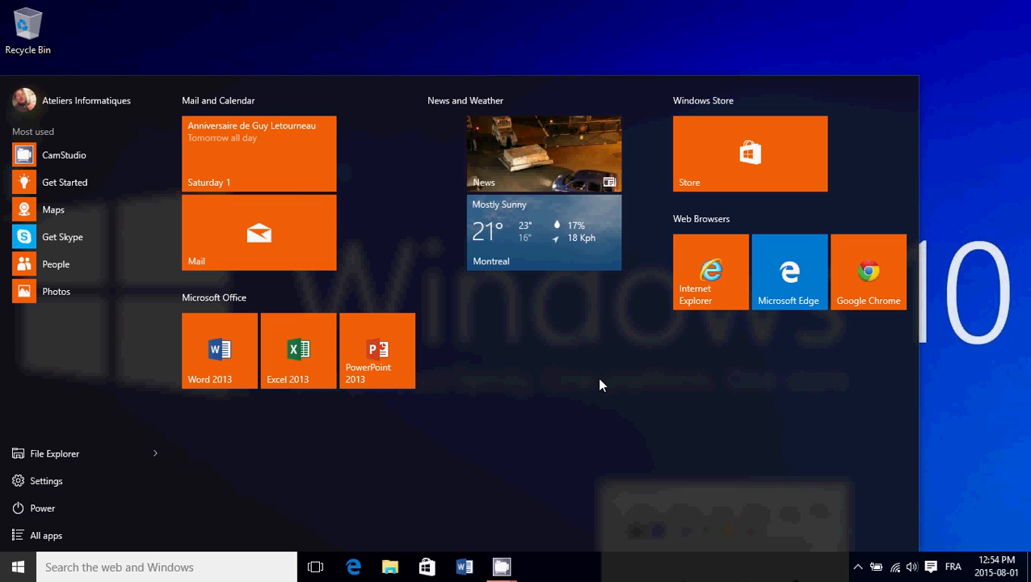
pyautogui.moveTo(569, 565)
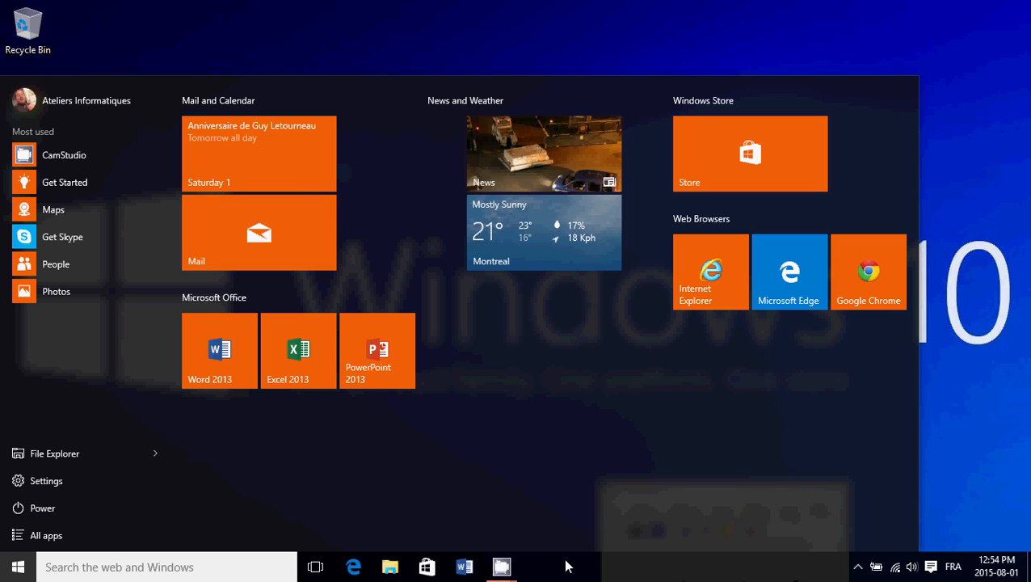
pyautogui.moveTo(501, 566)
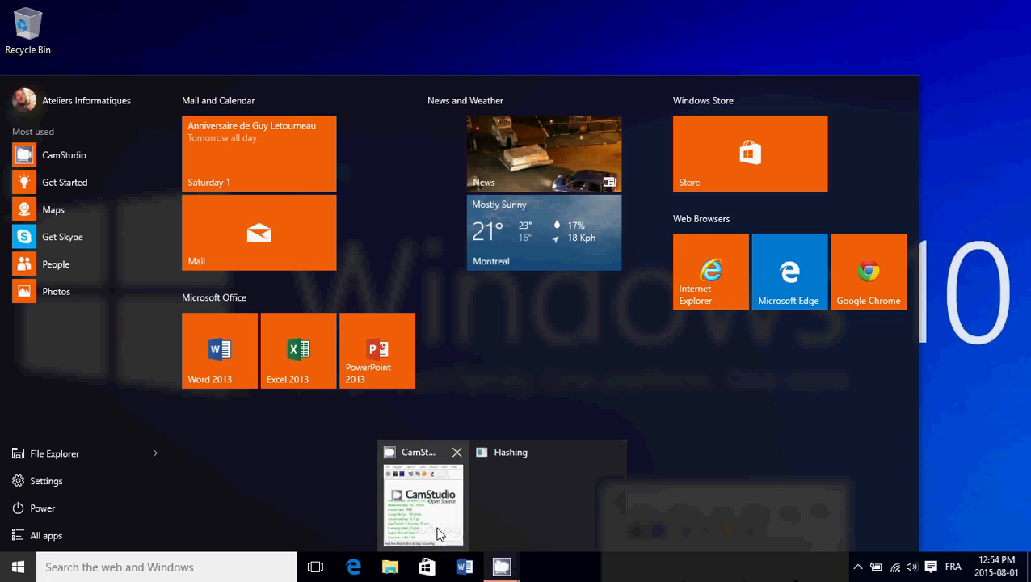